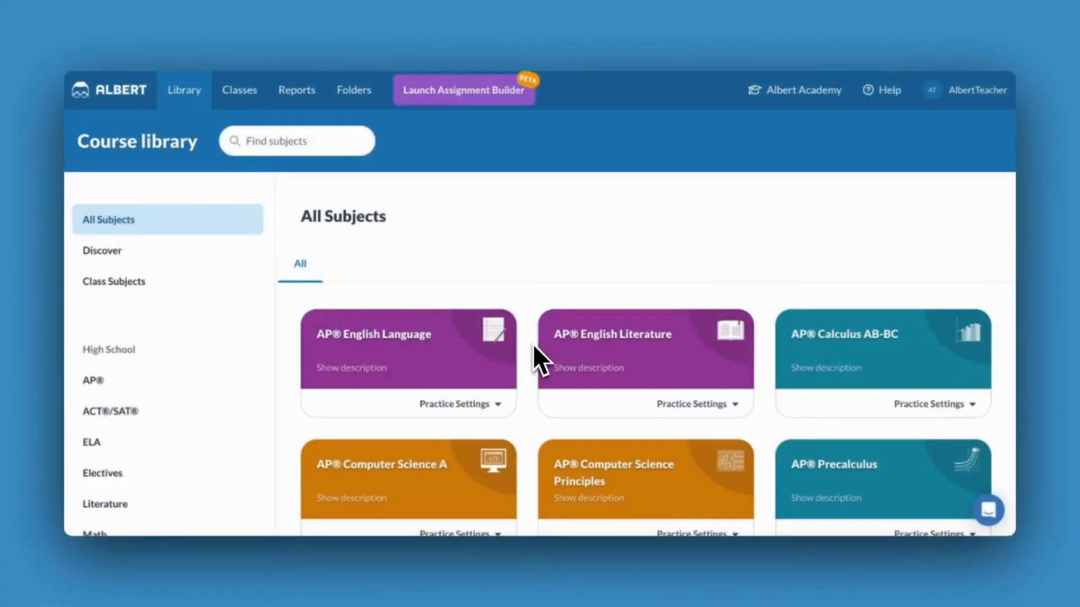
{"action": "mouse_move", "coordinate": [475, 155]}
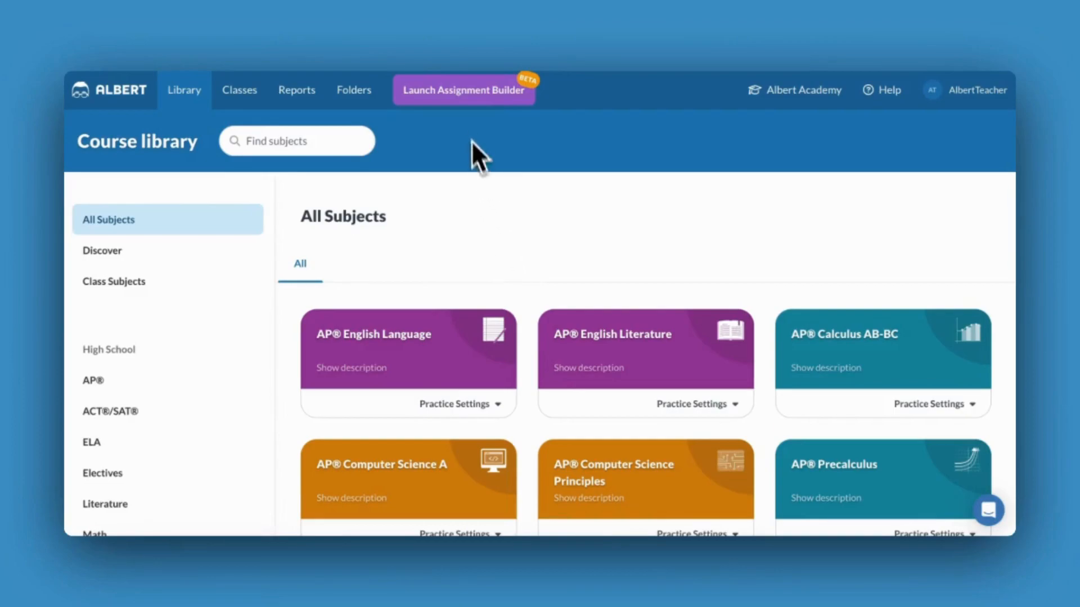
- Launch the Assignment Builder to start a new unnamed assignment
{"action": "left_click", "coordinate": [464, 90]}
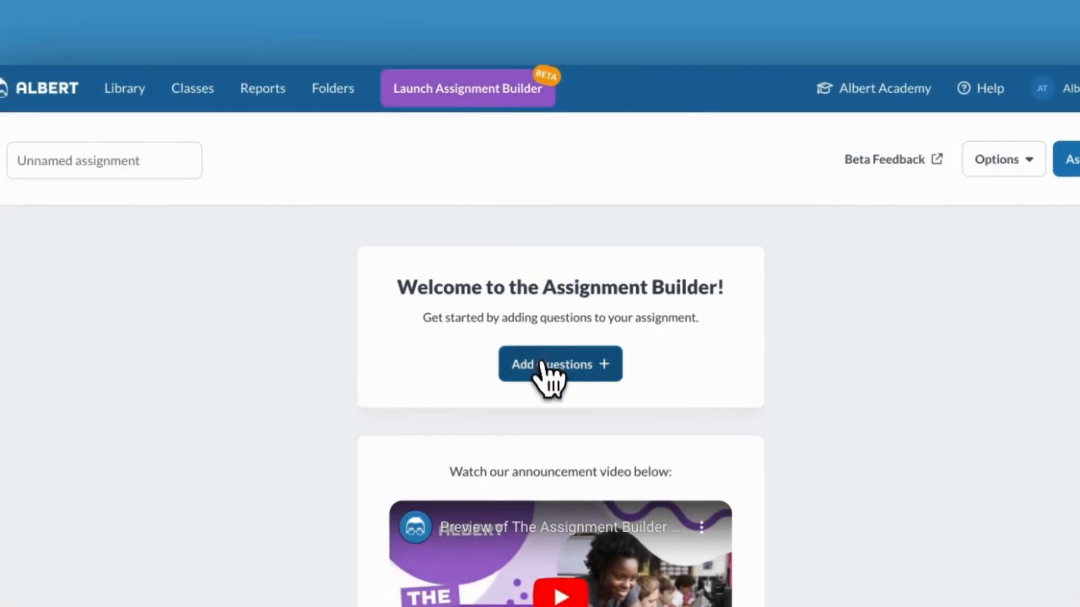
- Start Add Questions from the welcome card and review the Filters panel
{"action": "left_click", "coordinate": [559, 363]}
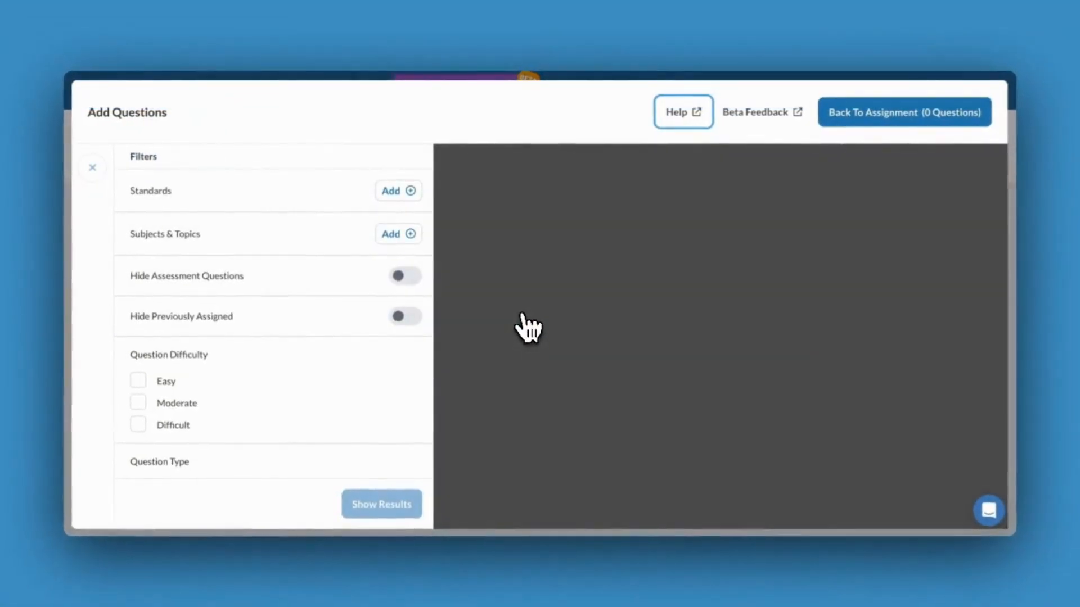
{"action": "mouse_move", "coordinate": [300, 210]}
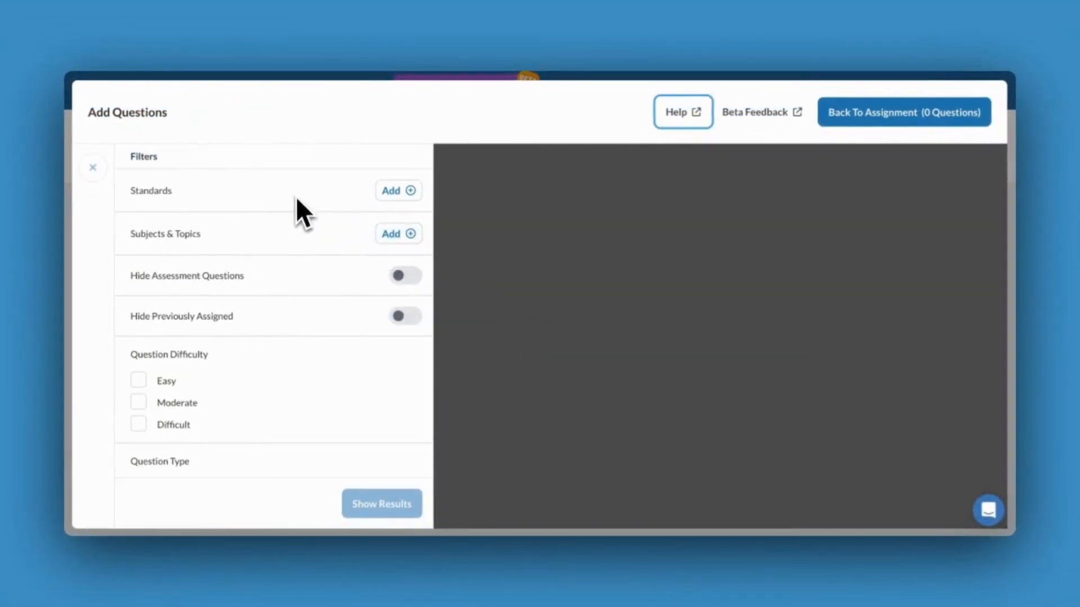
{"action": "scroll", "scroll_direction": "down", "scroll_amount": 3}
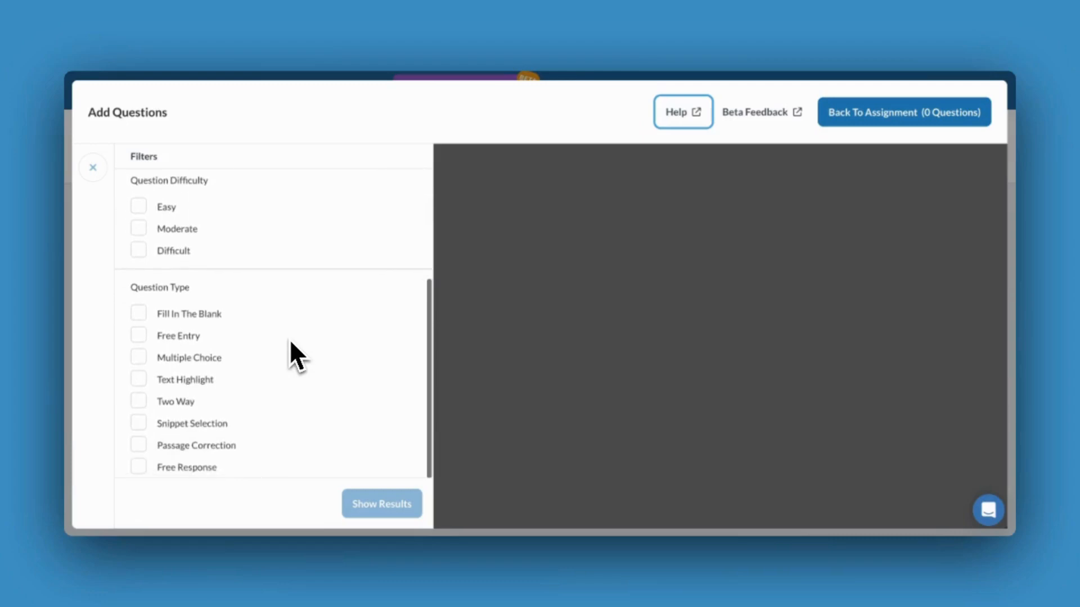
{"action": "scroll", "scroll_direction": "up", "scroll_amount": 3}
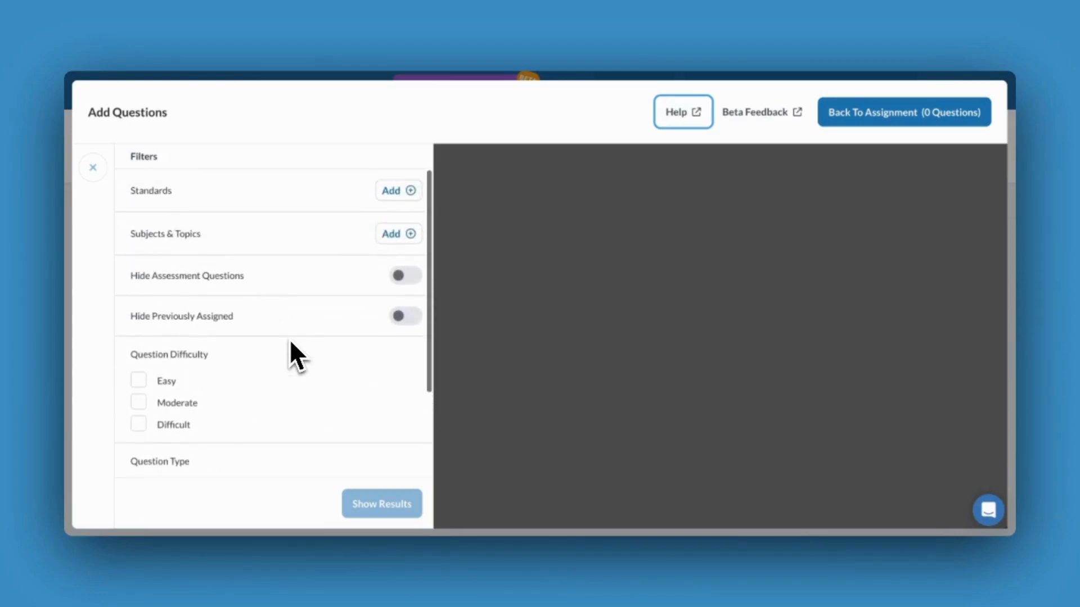
{"action": "mouse_move", "coordinate": [398, 191]}
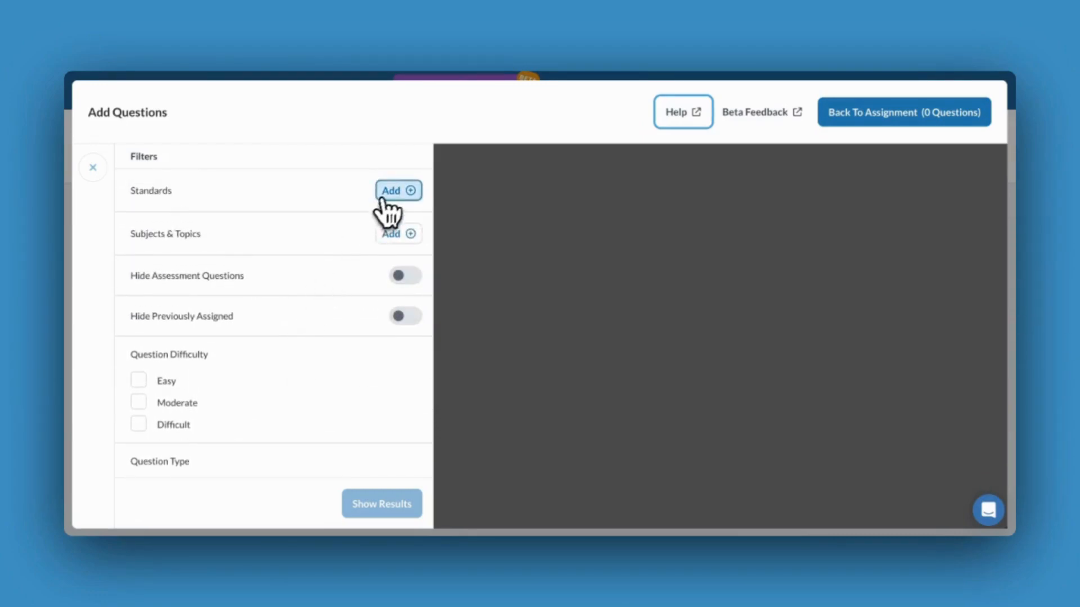
- Search standard sets for 'Texas' and apply the TEKS for Mathematics set
{"action": "left_click", "coordinate": [397, 191]}
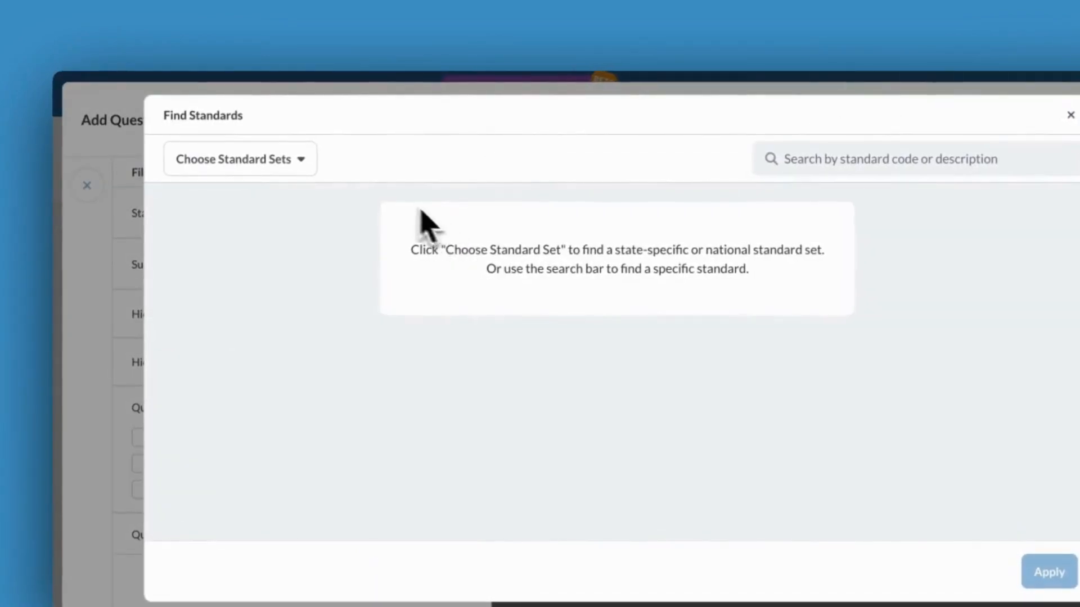
{"action": "left_click", "coordinate": [238, 159]}
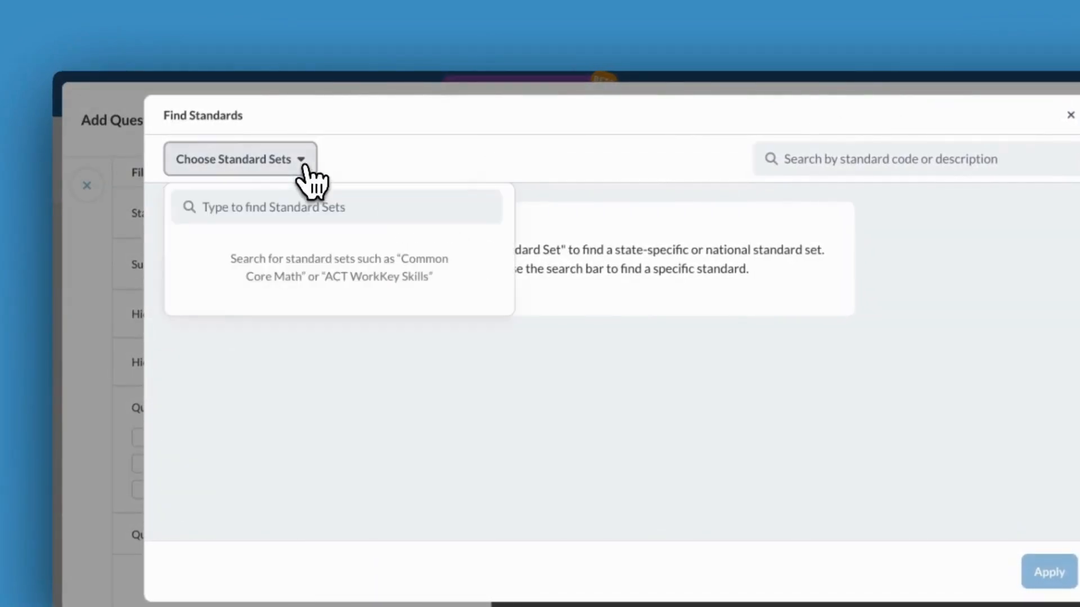
{"action": "type", "text": "Te"}
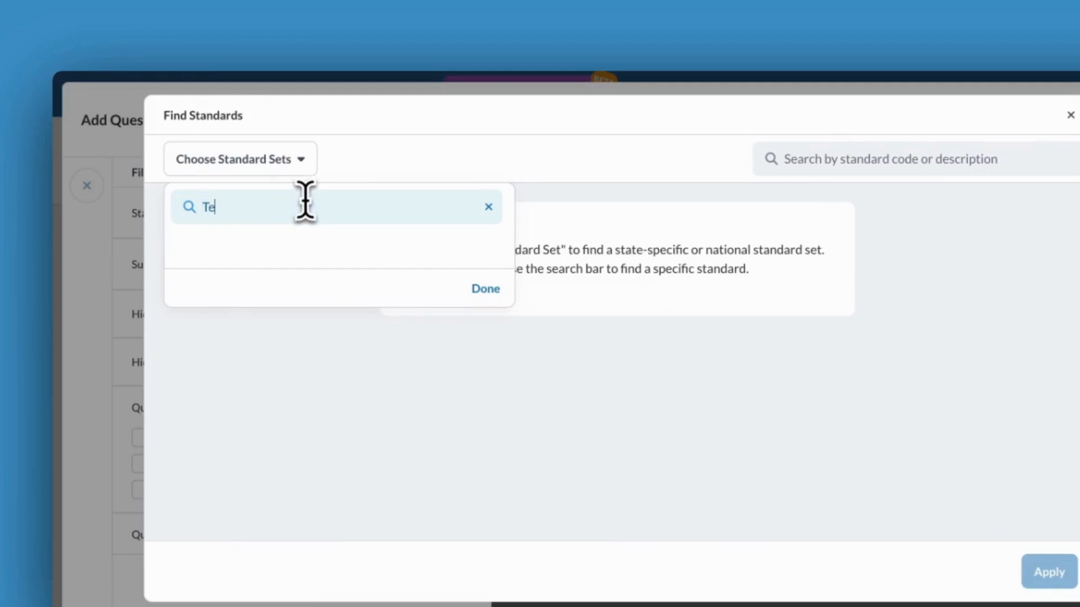
{"action": "type", "text": "xas"}
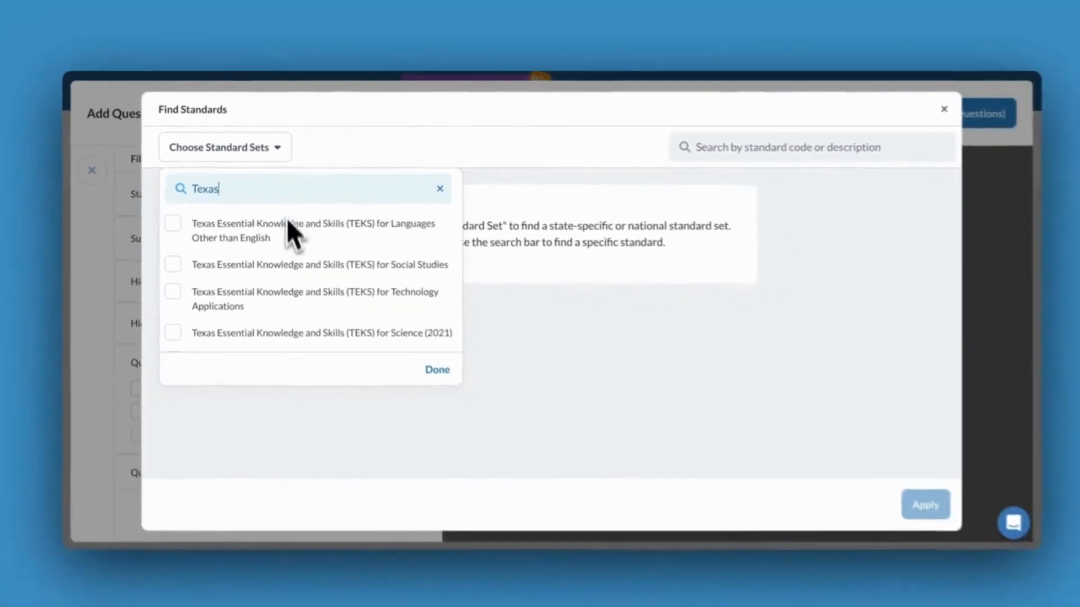
{"action": "scroll", "scroll_direction": "down", "scroll_amount": 3}
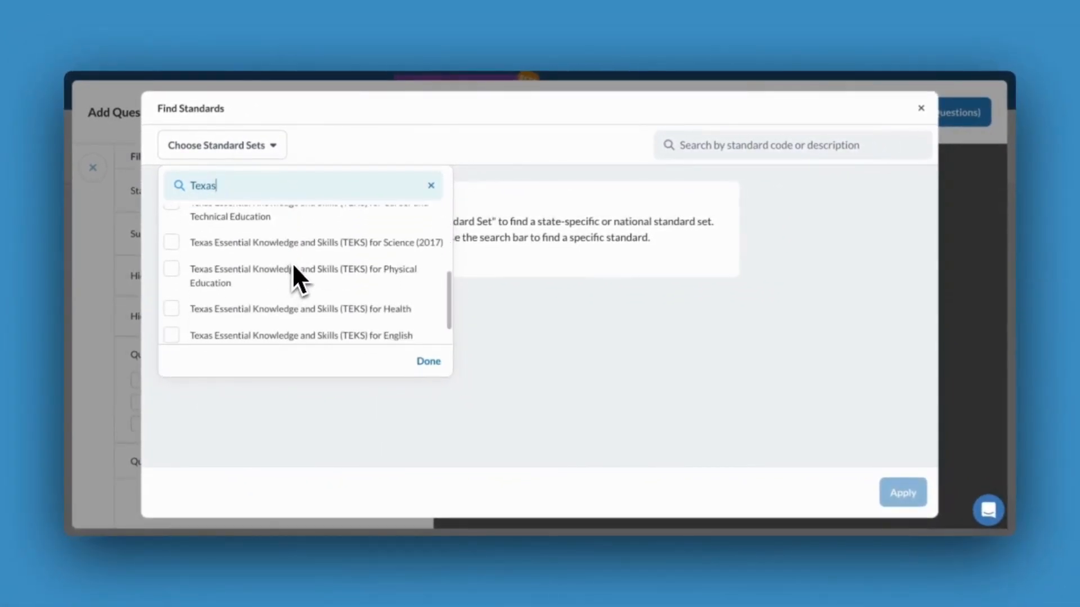
{"action": "left_click", "coordinate": [171, 331]}
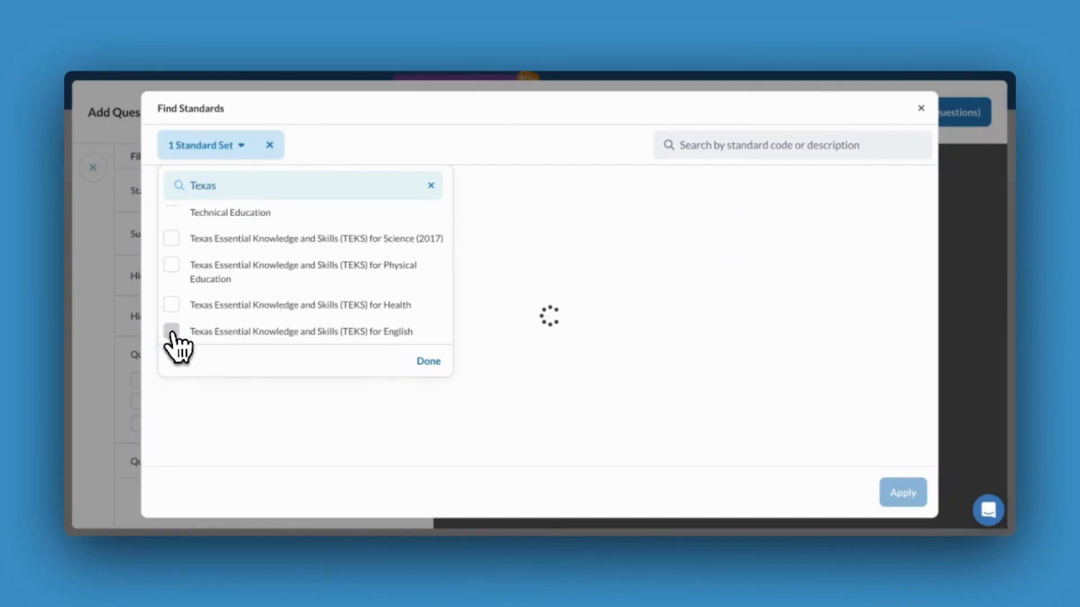
{"action": "left_click", "coordinate": [428, 361]}
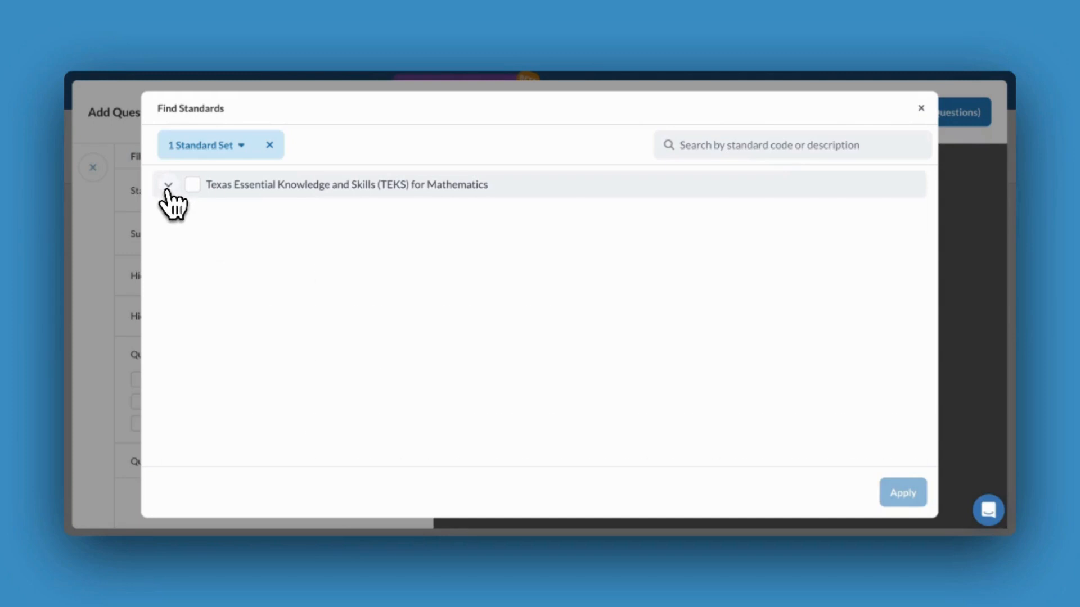
- Within TEKS Mathematics, search 'ine' and apply the TX TEKS 2A.3 Systems of Equations and Inequalities standard
{"action": "left_click", "coordinate": [168, 185]}
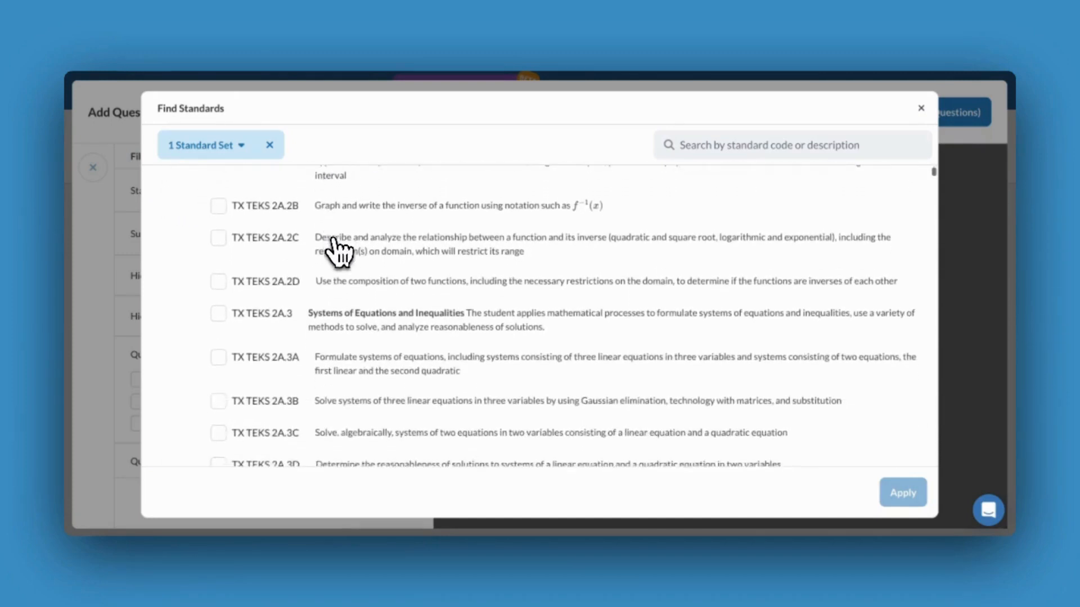
{"action": "scroll", "scroll_direction": "up", "scroll_amount": 3}
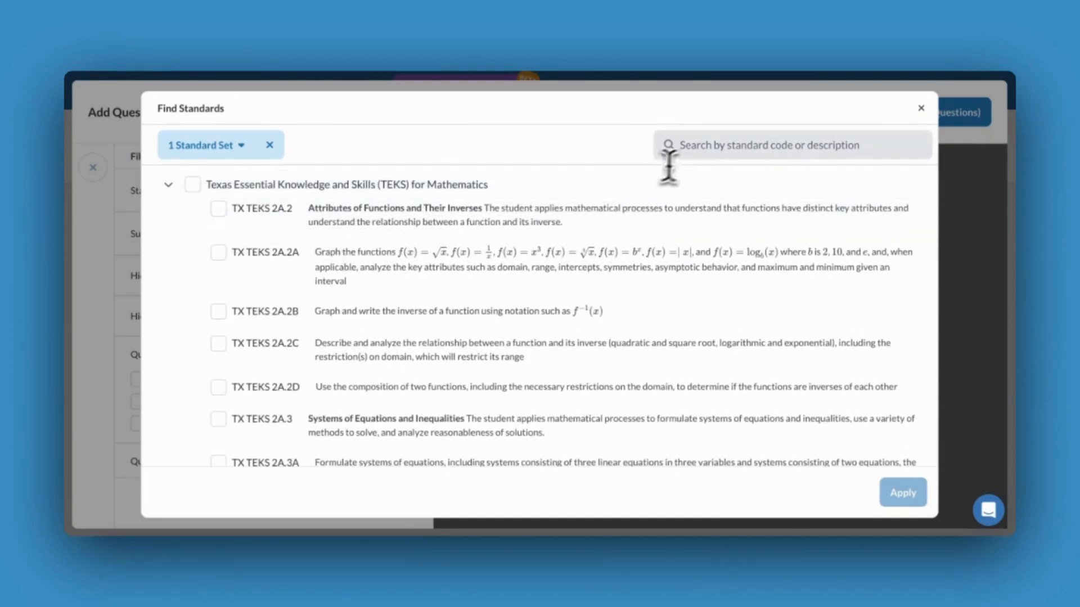
{"action": "type", "text": "inequalities"}
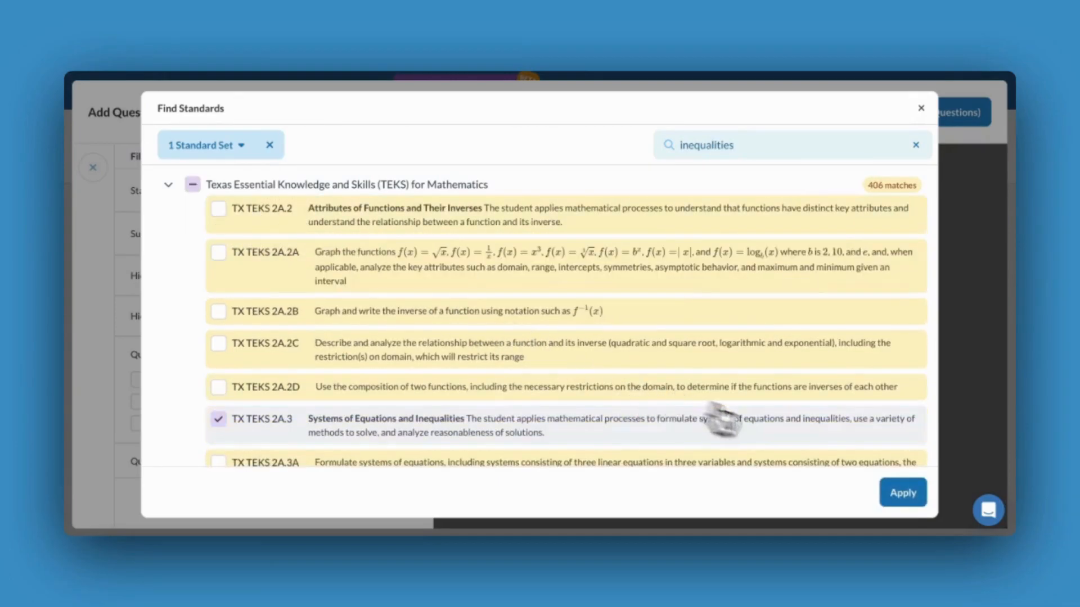
{"action": "left_click", "coordinate": [903, 492]}
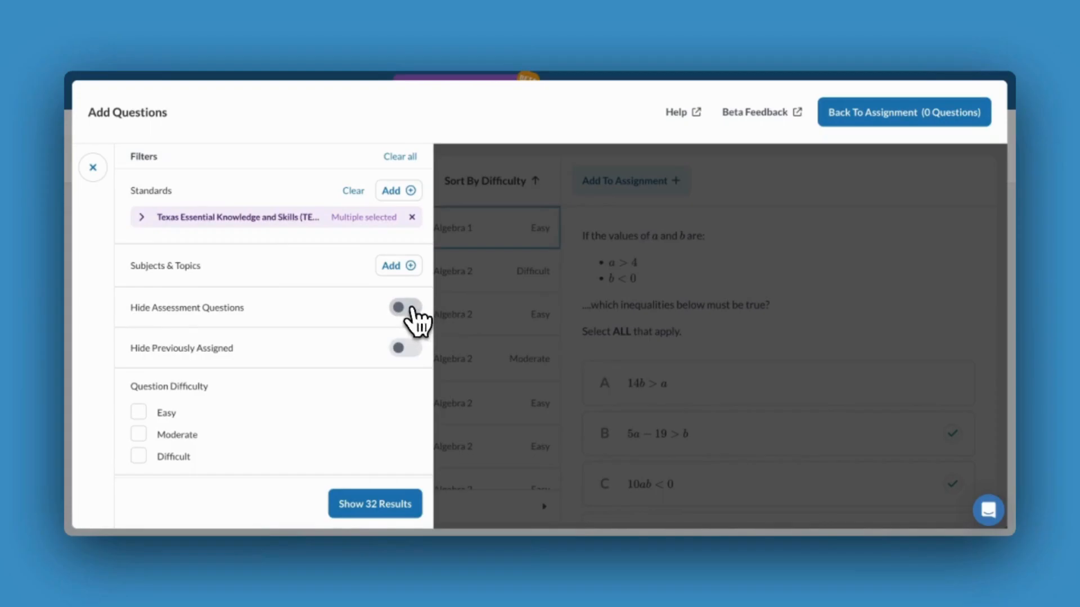
{"action": "mouse_move", "coordinate": [399, 265]}
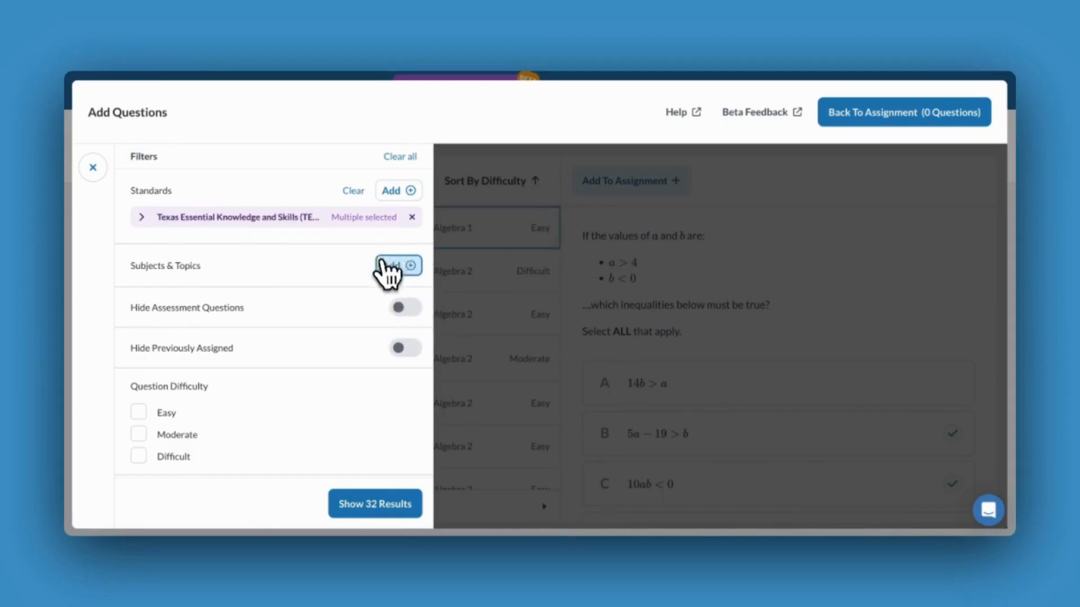
- Search subjects for 'Algebra' and choose Algebra 2 as the subject
{"action": "left_click", "coordinate": [398, 265]}
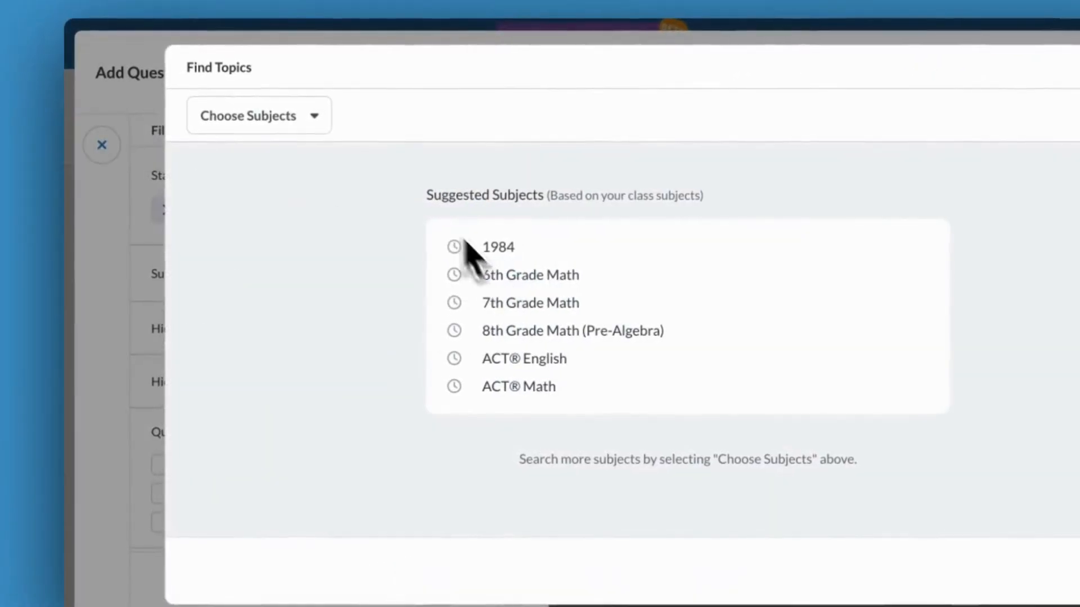
{"action": "left_click", "coordinate": [259, 115]}
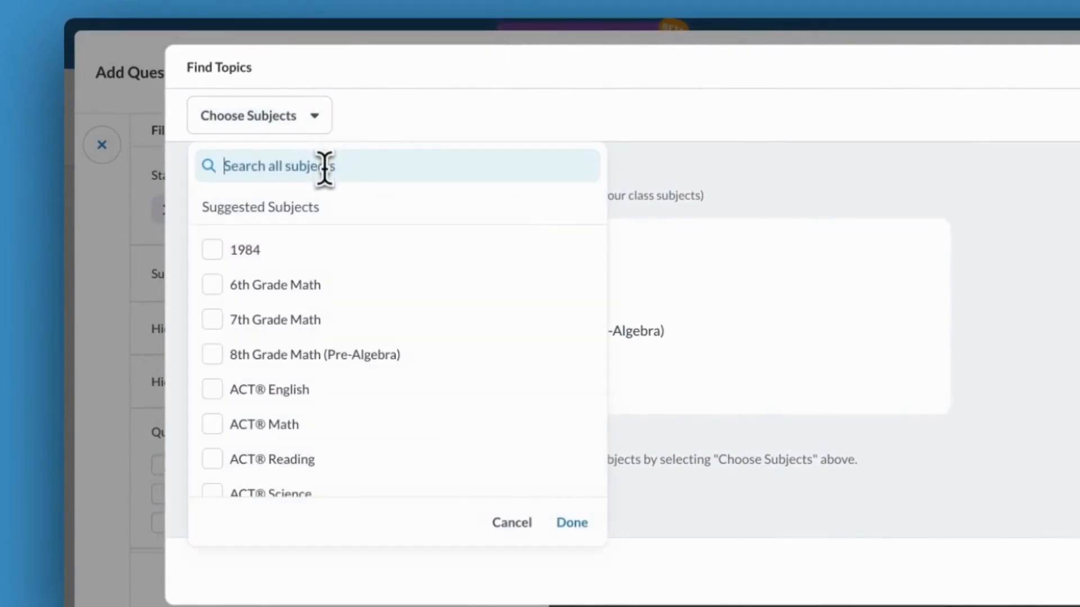
{"action": "type", "text": "Algebra"}
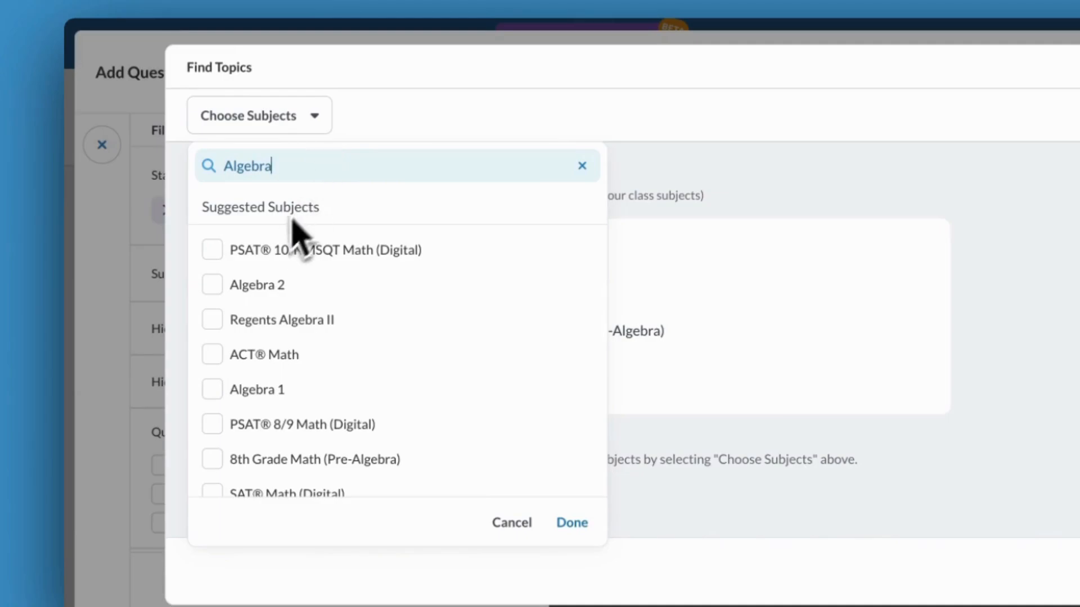
{"action": "left_click", "coordinate": [211, 284]}
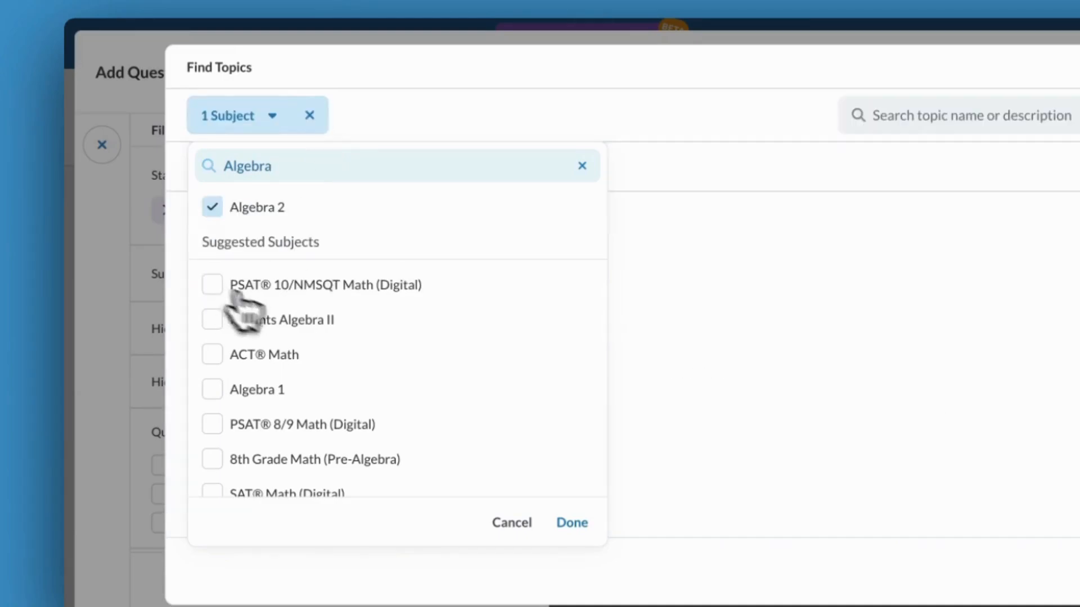
{"action": "left_click", "coordinate": [570, 523]}
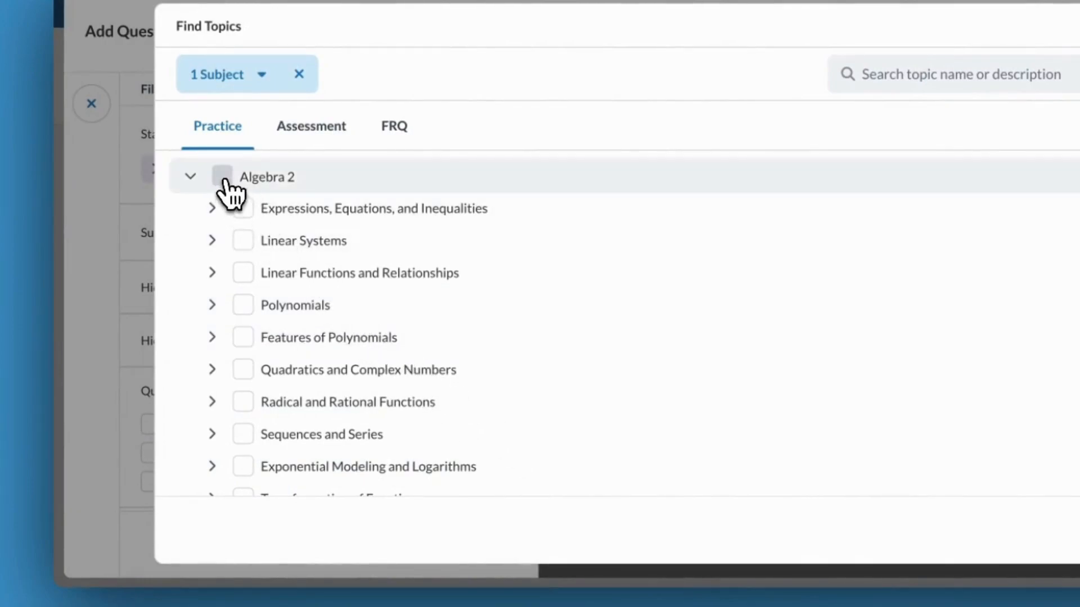
- Select all Algebra 2 topics and apply them to the question filters
{"action": "left_click", "coordinate": [222, 177]}
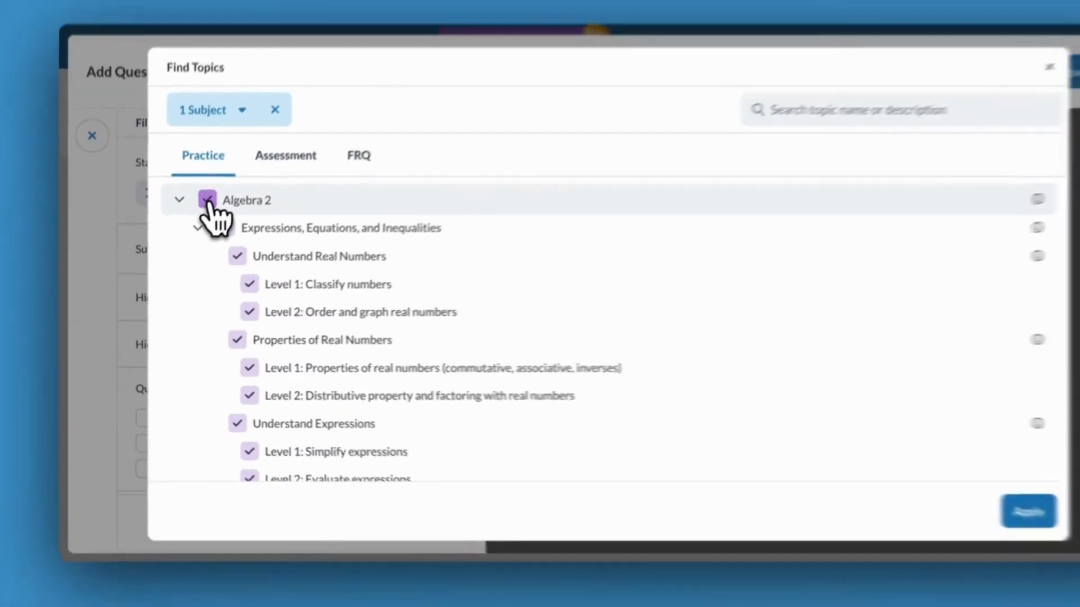
{"action": "left_click", "coordinate": [207, 200]}
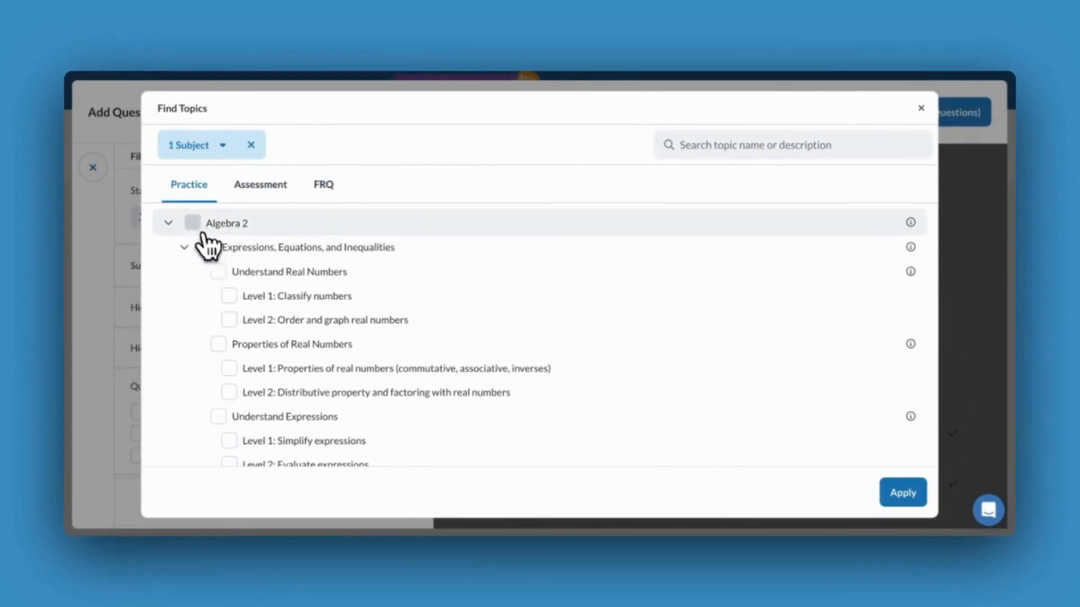
{"action": "left_click", "coordinate": [192, 222]}
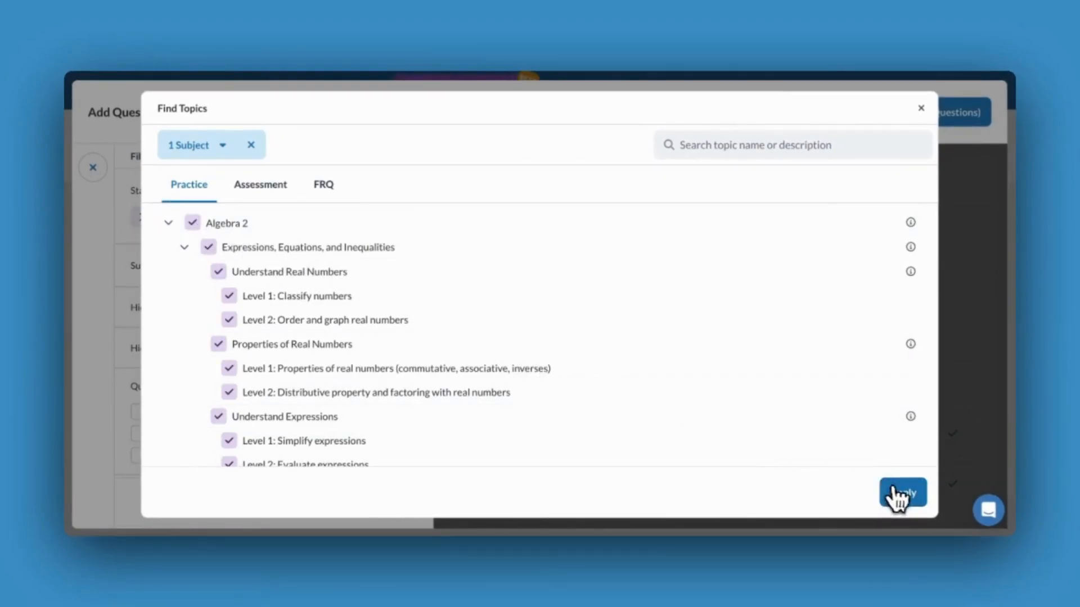
{"action": "left_click", "coordinate": [901, 493]}
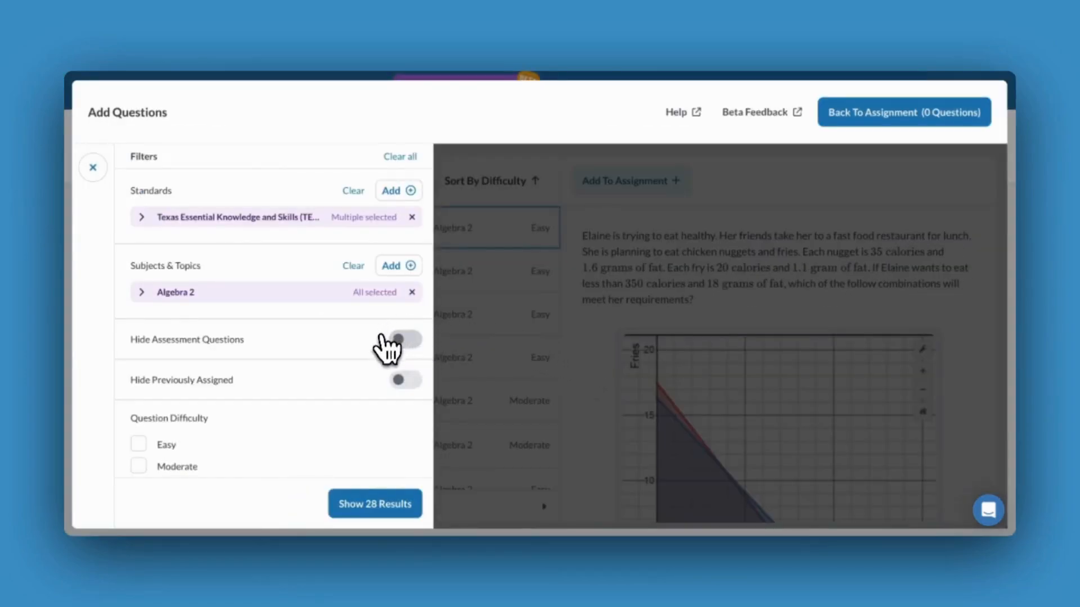
- Set Question Difficulty to Moderate, leaving 10 matching questions
{"action": "scroll", "scroll_direction": "down", "scroll_amount": 3}
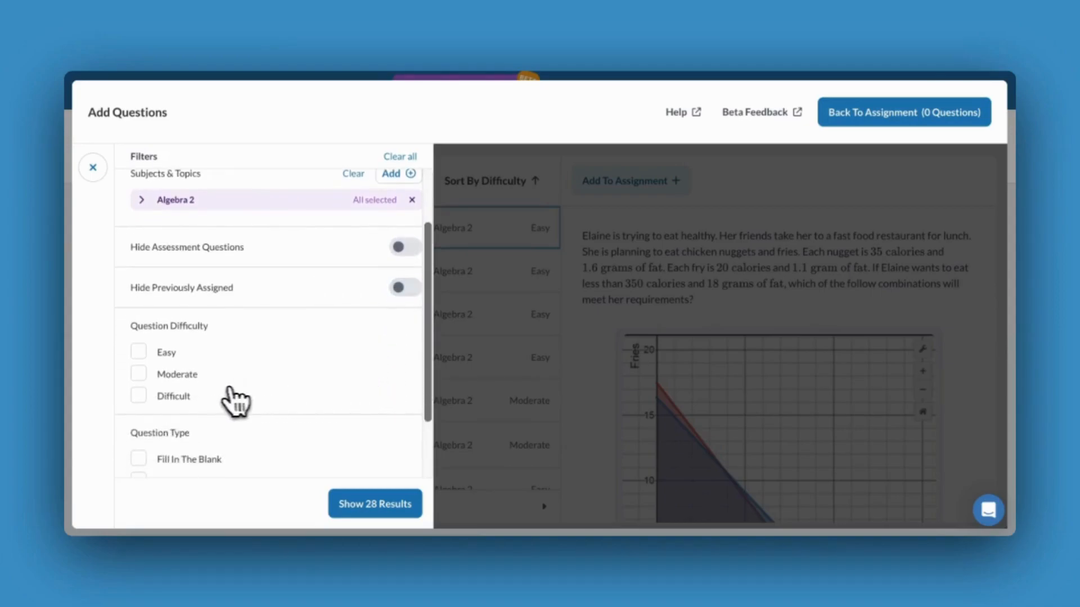
{"action": "left_click", "coordinate": [138, 374]}
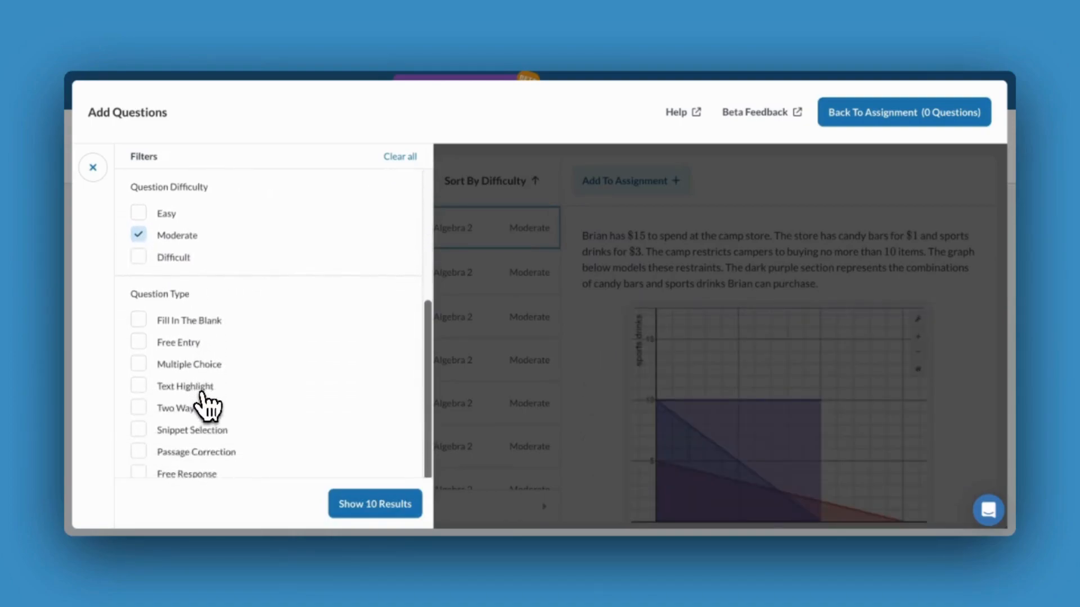
{"action": "scroll", "scroll_direction": "down", "scroll_amount": 3}
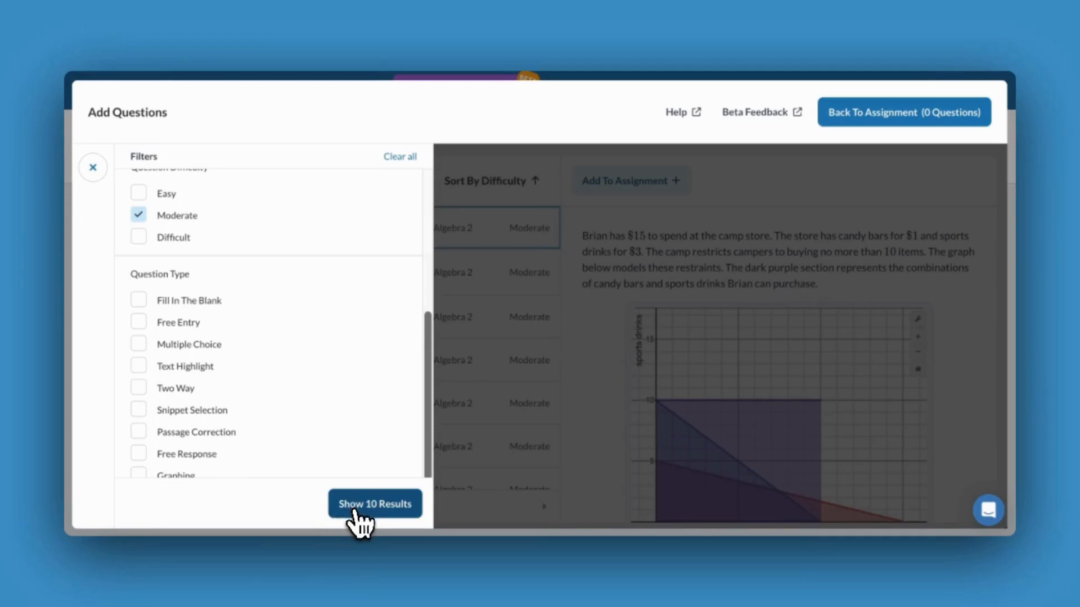
- Show the 10 results, preview one, and add five questions including Identifying Vertex Placement of a System
{"action": "left_click", "coordinate": [374, 504]}
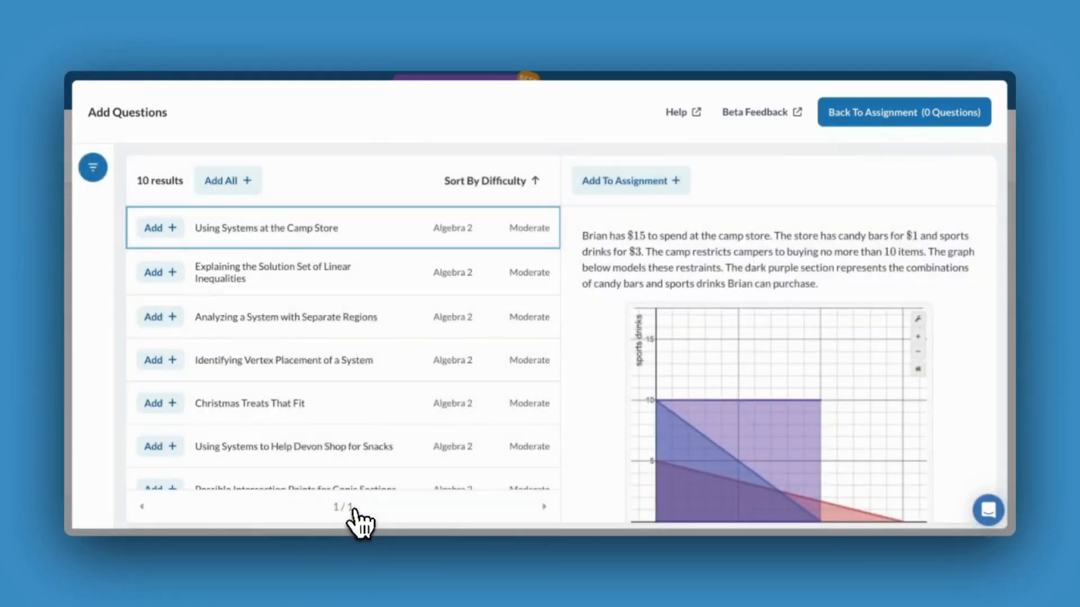
{"action": "scroll", "scroll_direction": "down", "scroll_amount": 3}
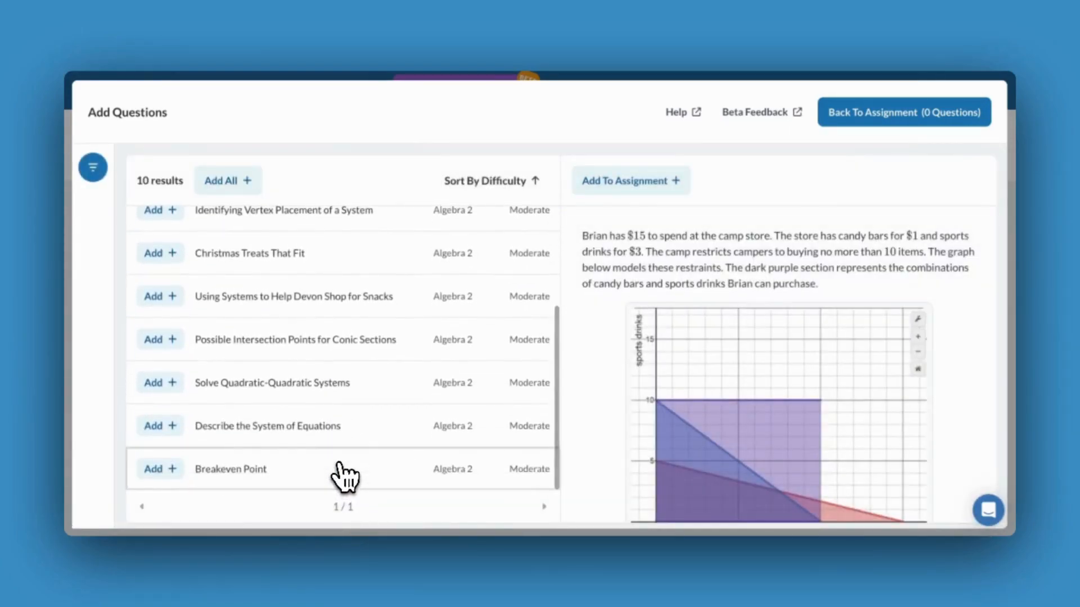
{"action": "left_click", "coordinate": [295, 338]}
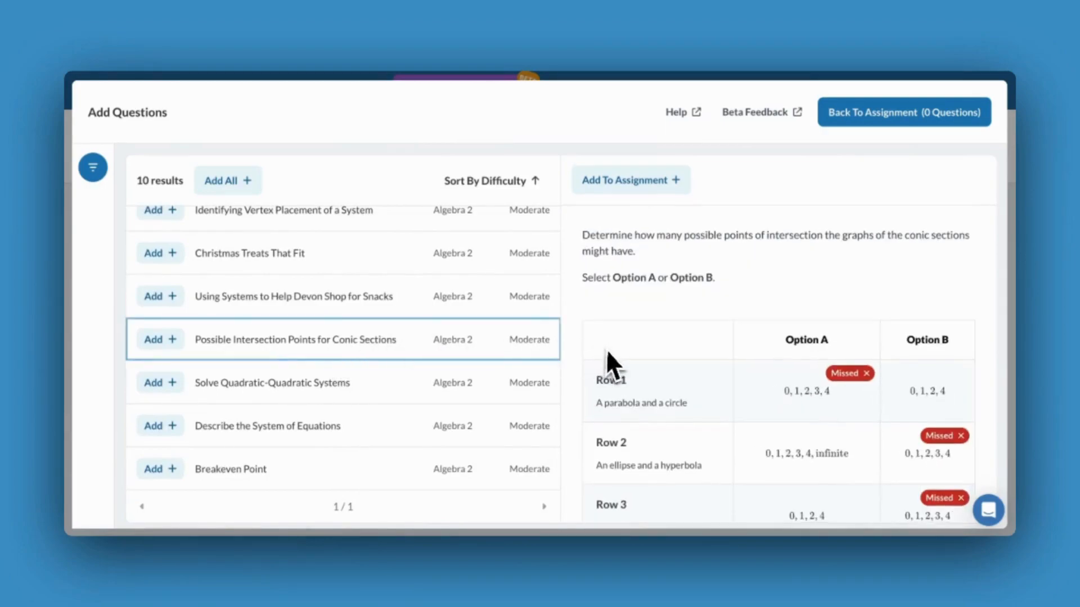
{"action": "scroll", "scroll_direction": "down", "scroll_amount": 3}
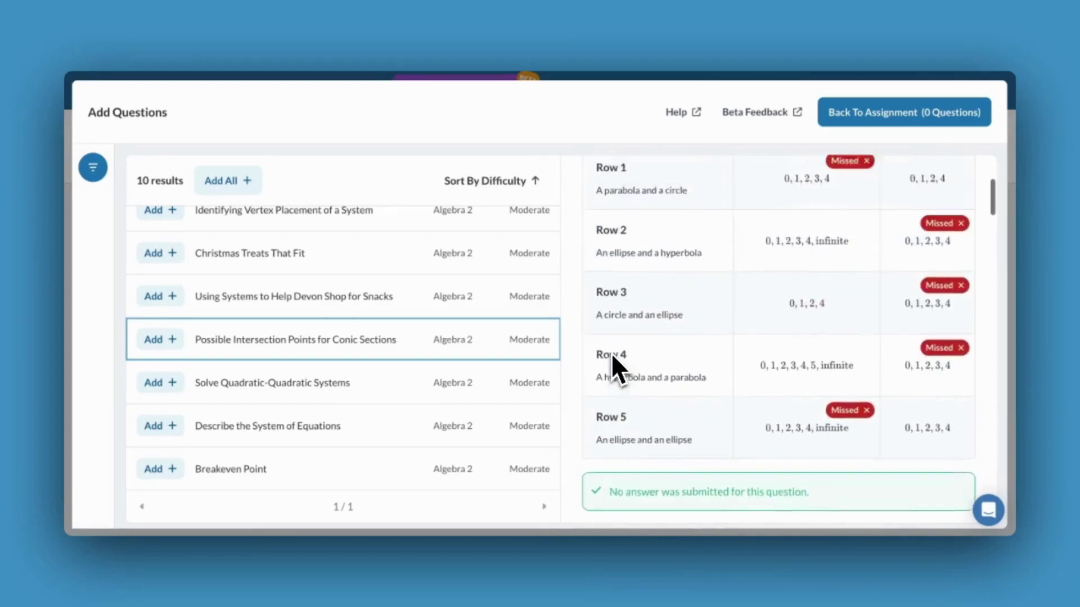
{"action": "scroll", "scroll_direction": "up", "scroll_amount": 3}
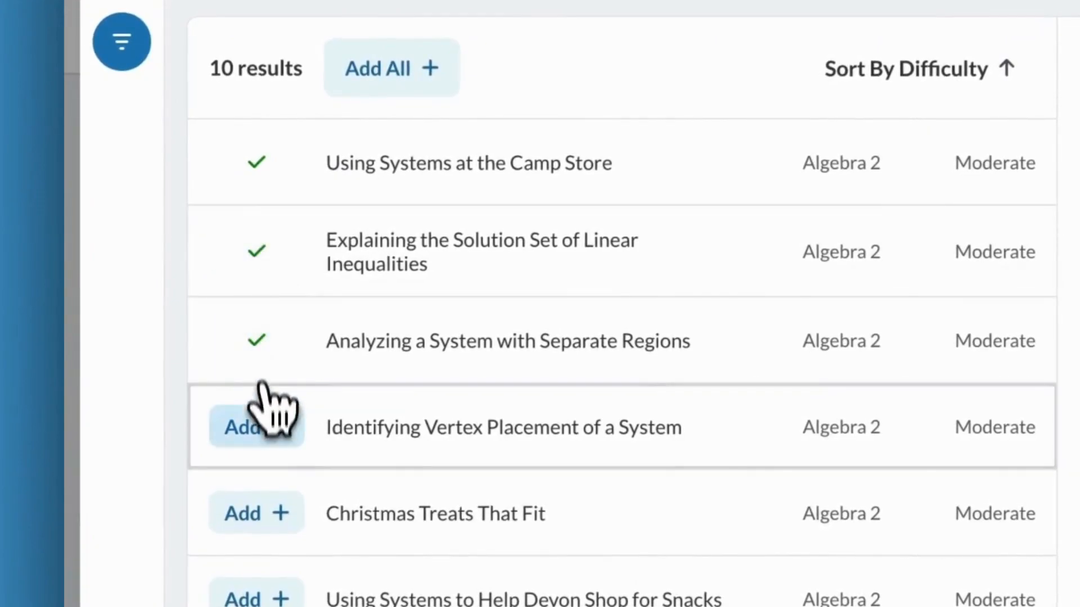
{"action": "left_click", "coordinate": [243, 427]}
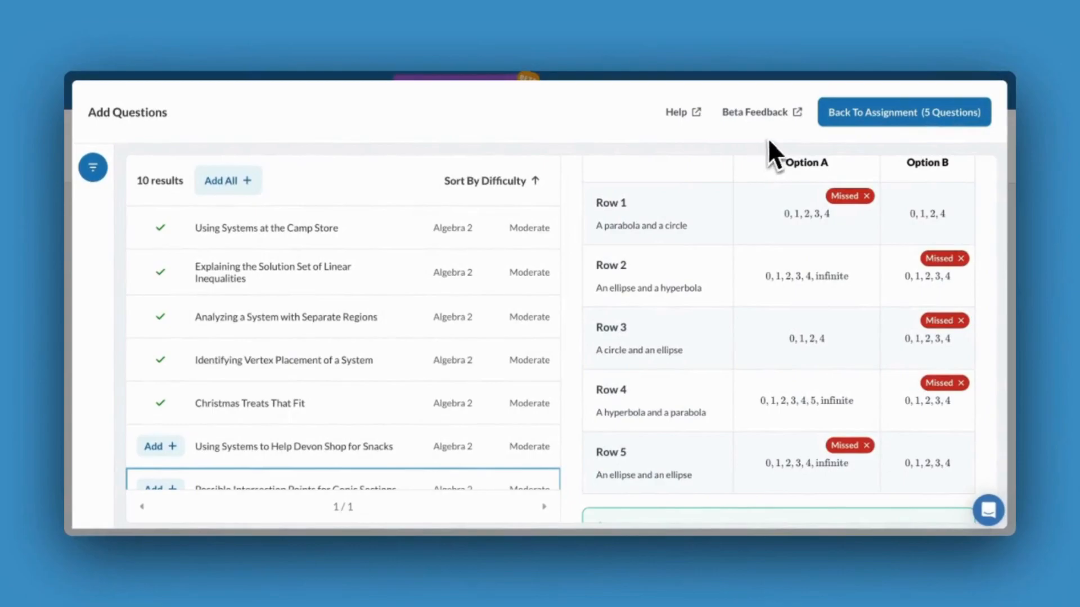
- Return to the assignment, reorder the linear inequalities question first and name it 'Warm Up'
{"action": "left_click", "coordinate": [903, 113]}
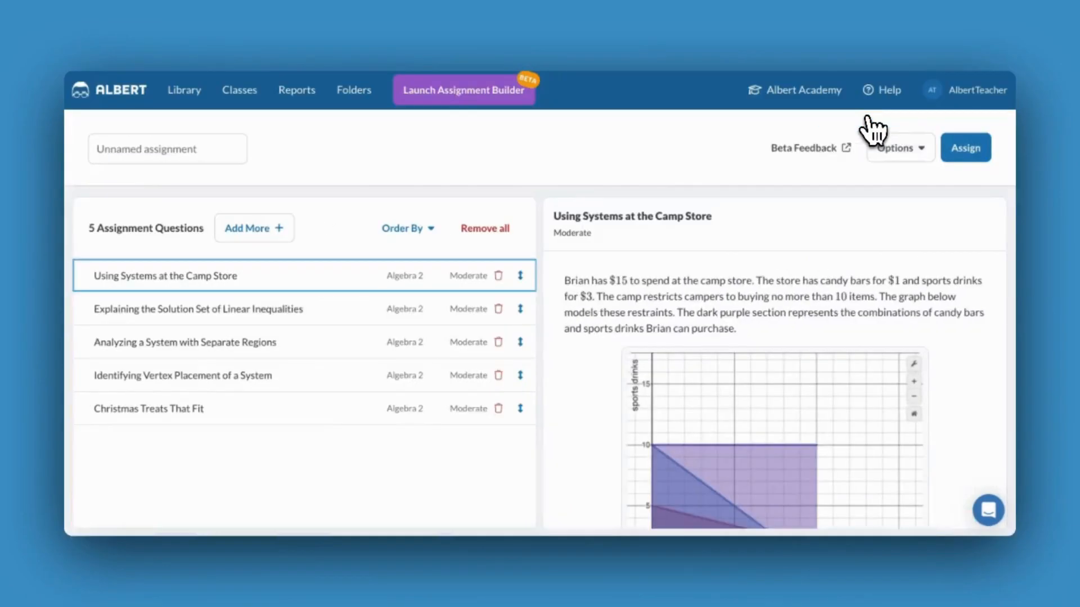
{"action": "mouse_move", "coordinate": [402, 526]}
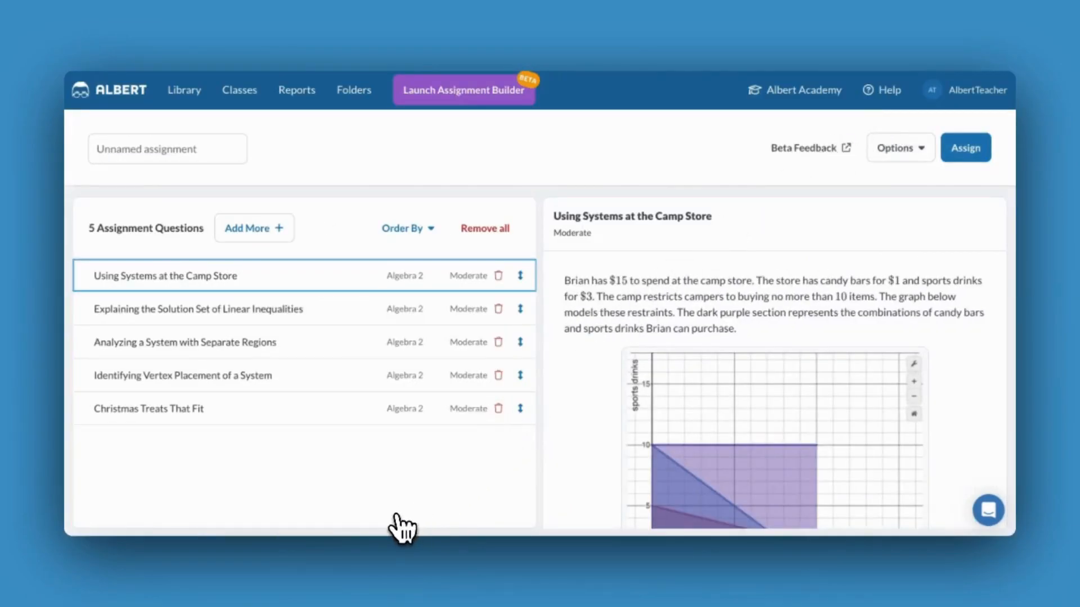
{"action": "mouse_move", "coordinate": [253, 244]}
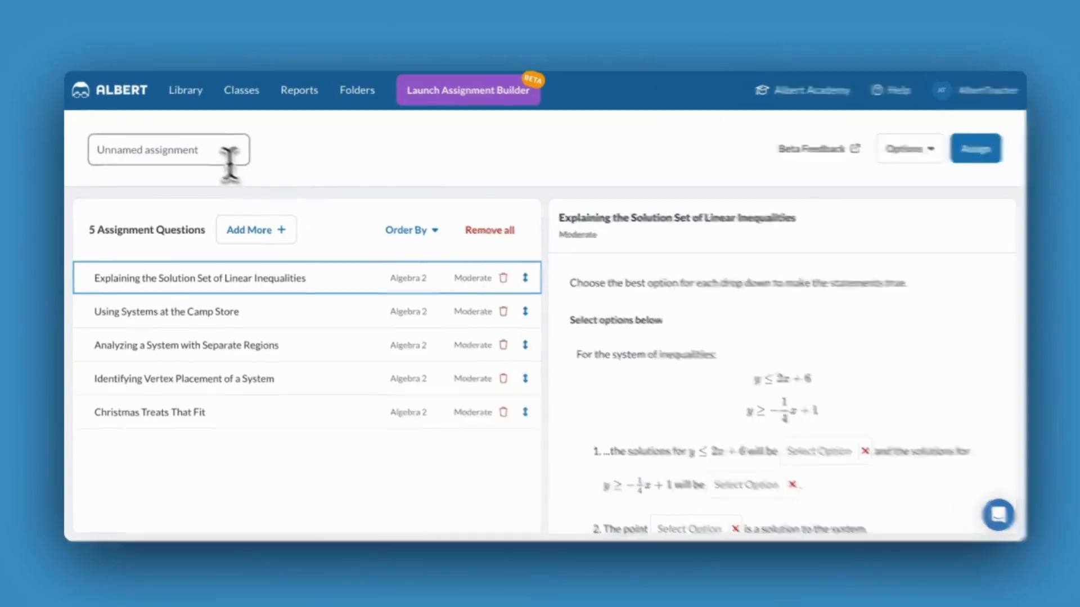
{"action": "type", "text": "Warm Up"}
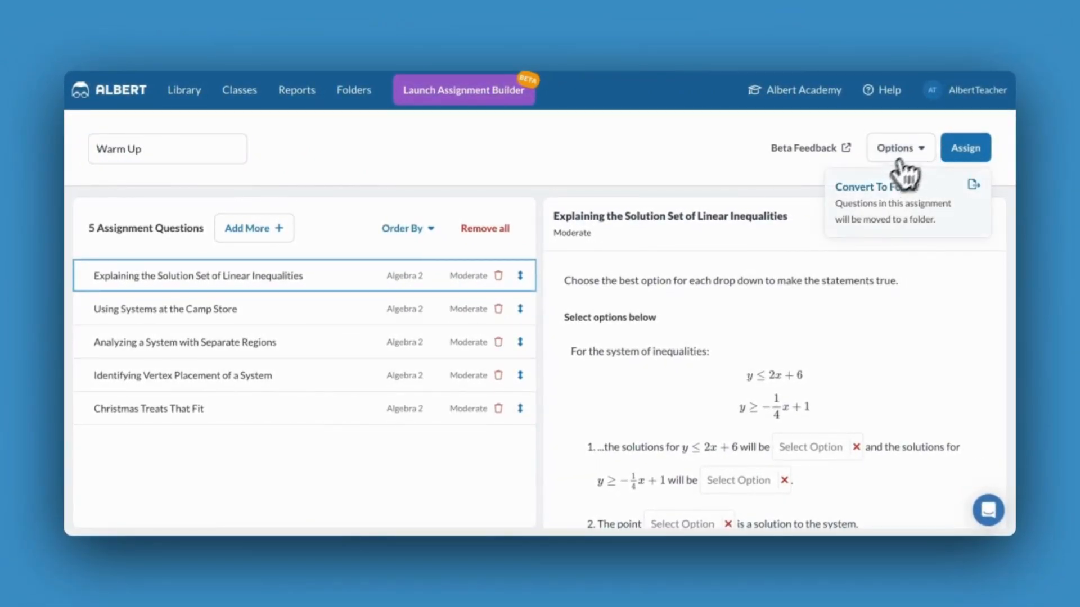
{"action": "mouse_move", "coordinate": [887, 214]}
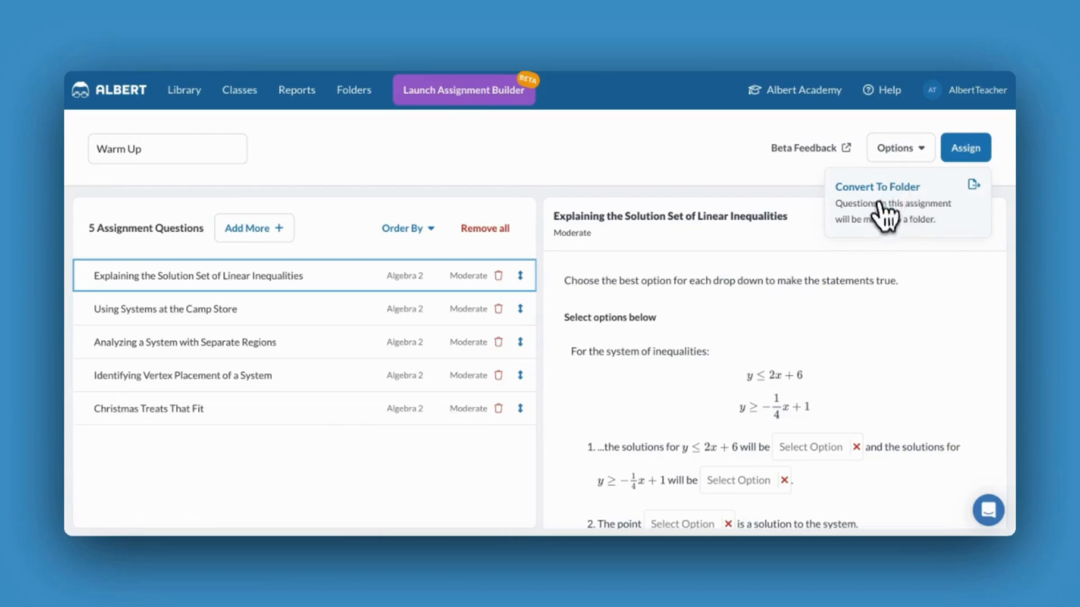
{"action": "mouse_move", "coordinate": [885, 207]}
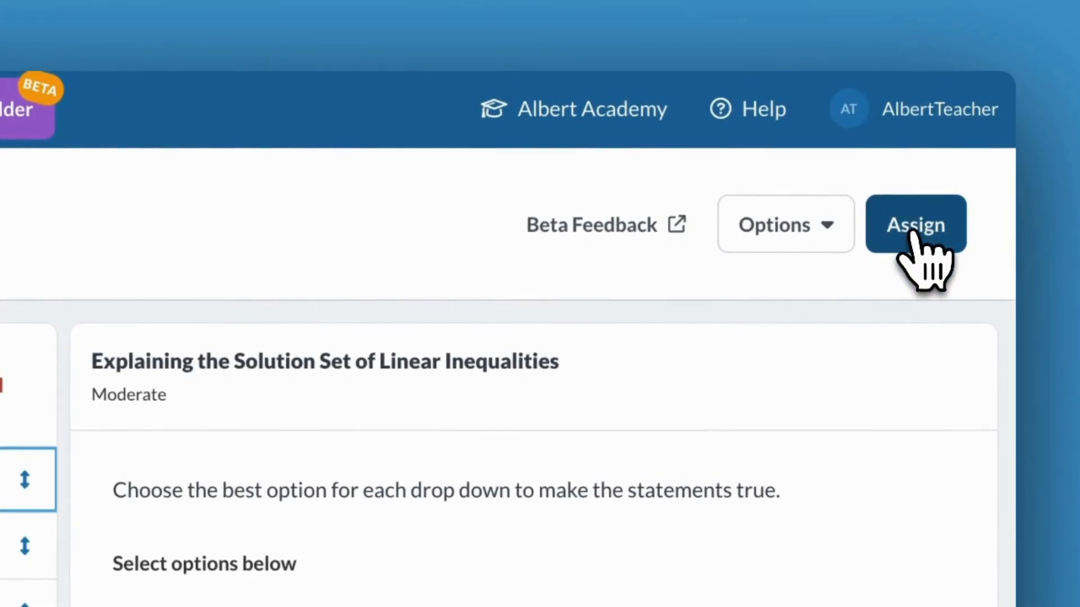
- Assign the Warm Up to Period 3 – Interdisciplinary Learning with all students
{"action": "left_click", "coordinate": [916, 224]}
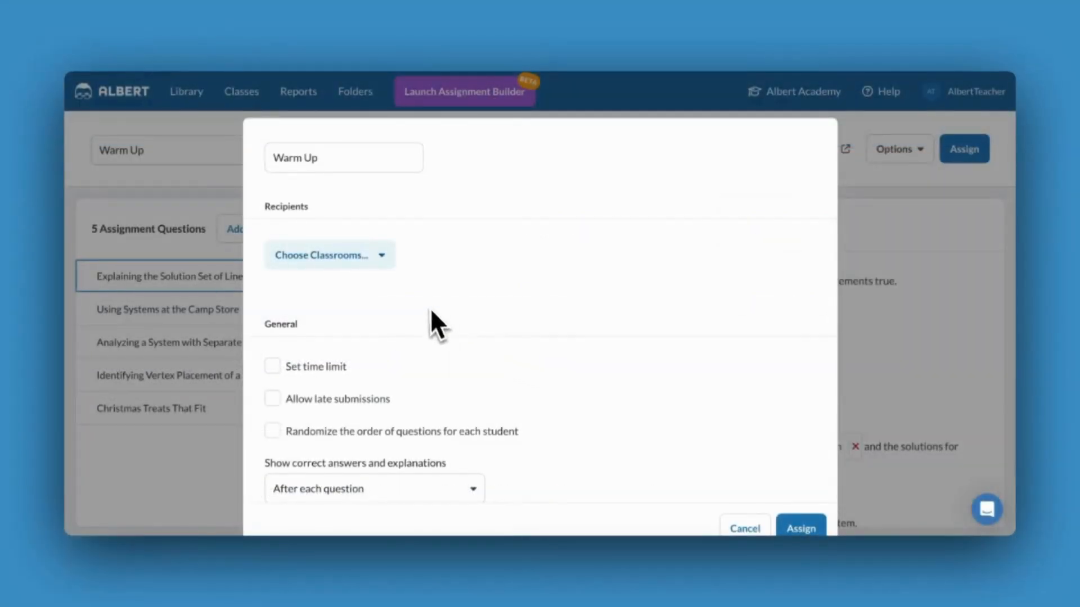
{"action": "left_click", "coordinate": [329, 255]}
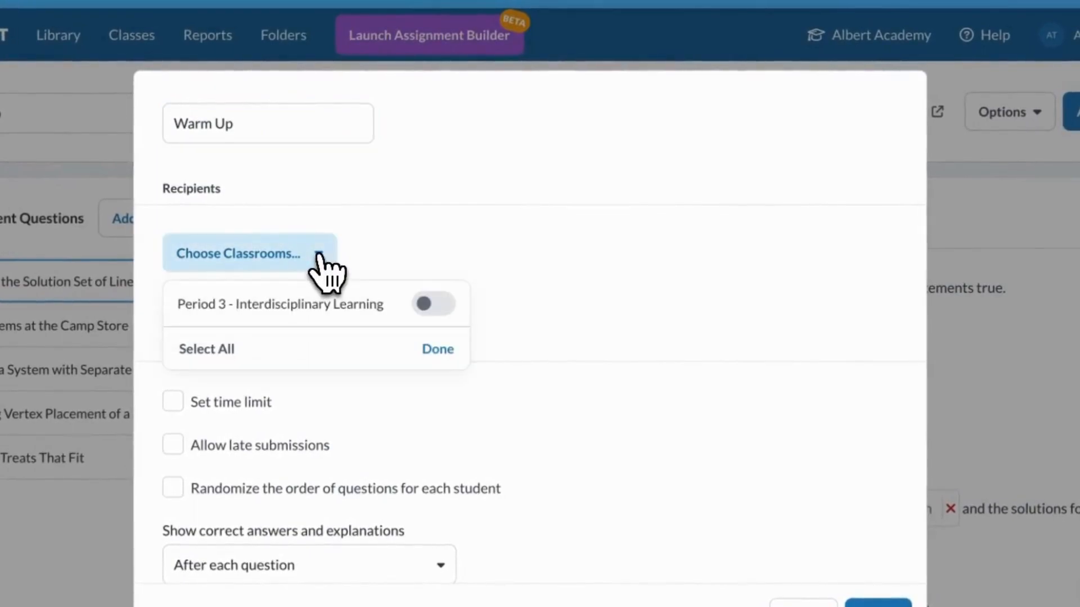
{"action": "left_click", "coordinate": [434, 303]}
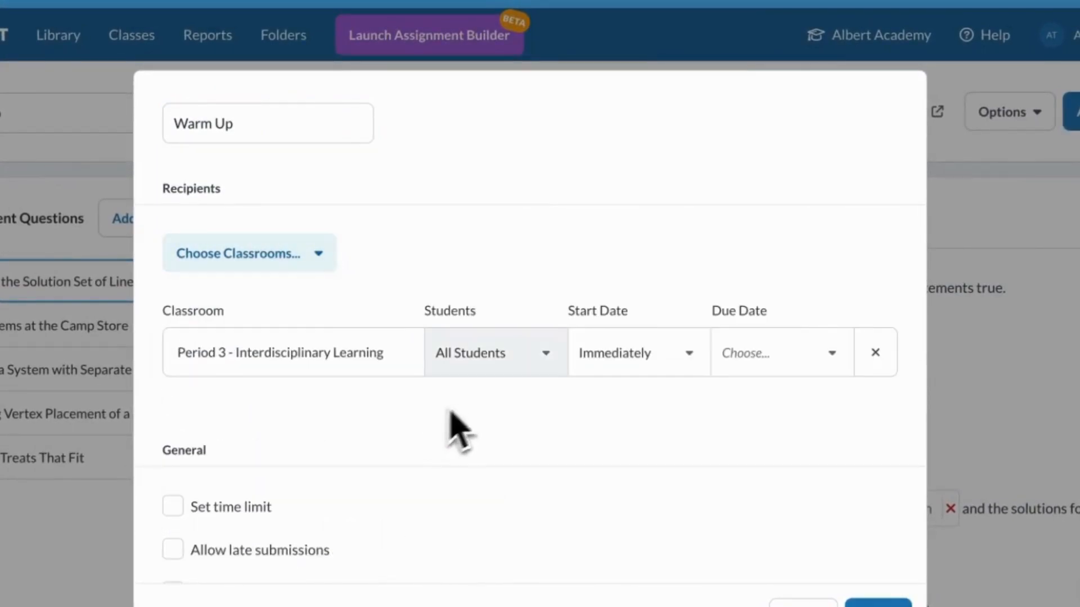
{"action": "left_click", "coordinate": [495, 352]}
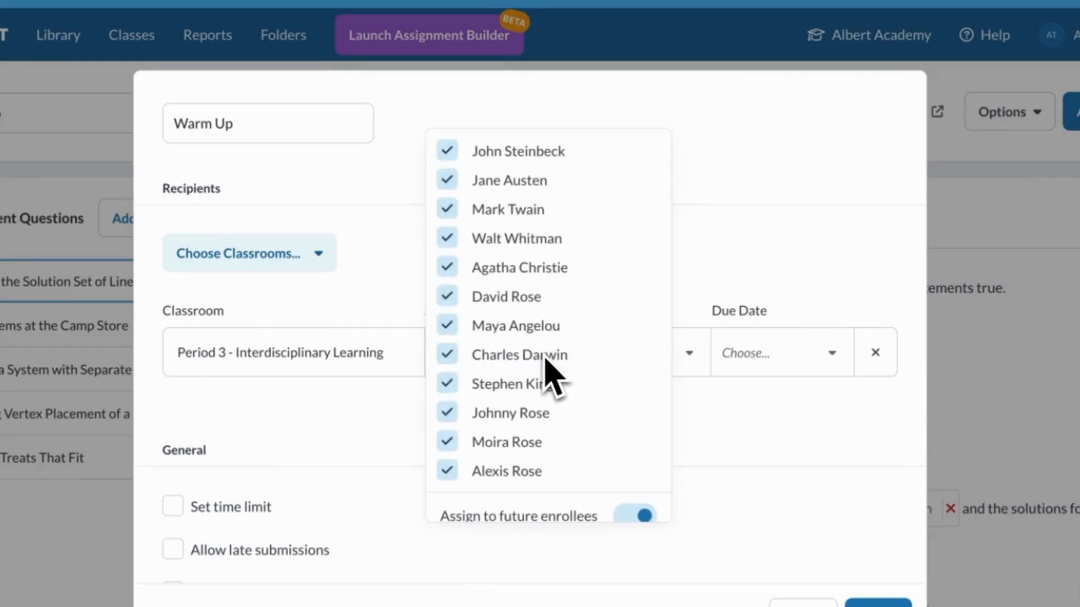
{"action": "mouse_move", "coordinate": [471, 320]}
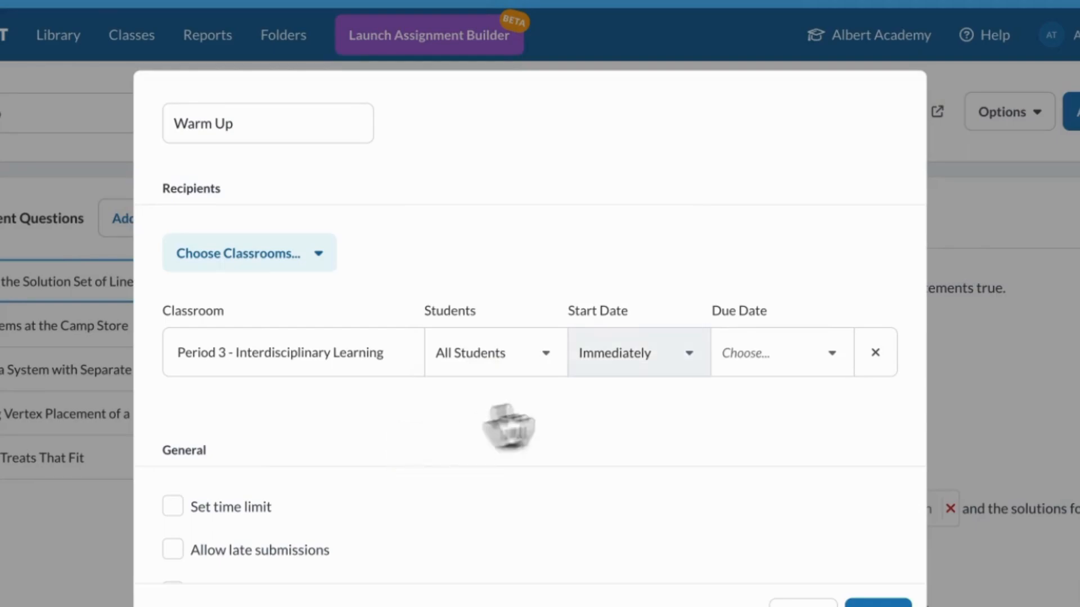
- Set the start to Feb 28, 2024 at 9:00 AM and the due date to Feb 29, 2024
{"action": "left_click", "coordinate": [631, 352]}
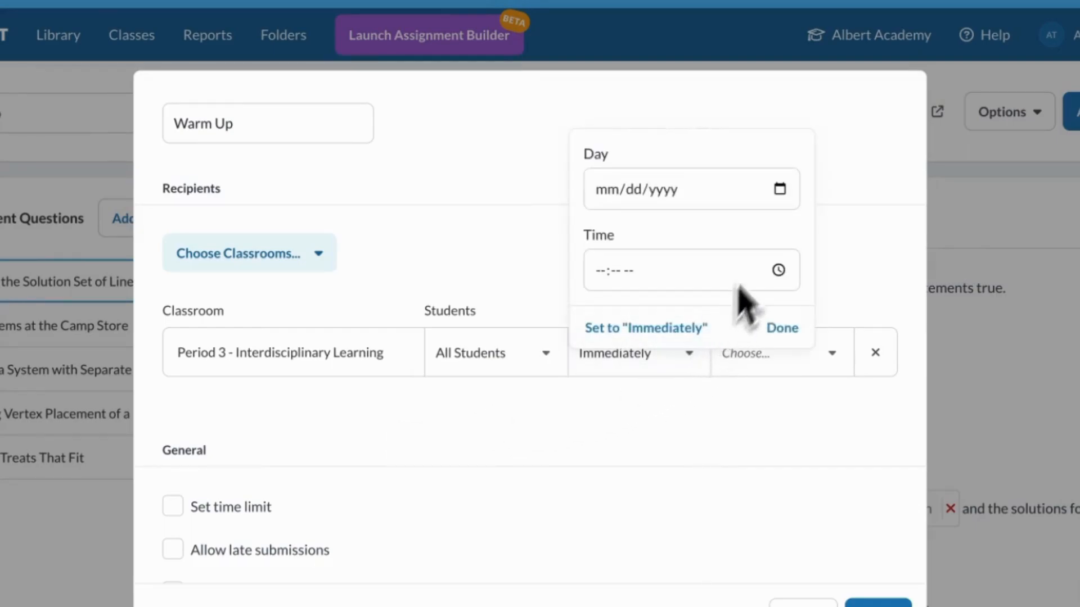
{"action": "left_click", "coordinate": [689, 189]}
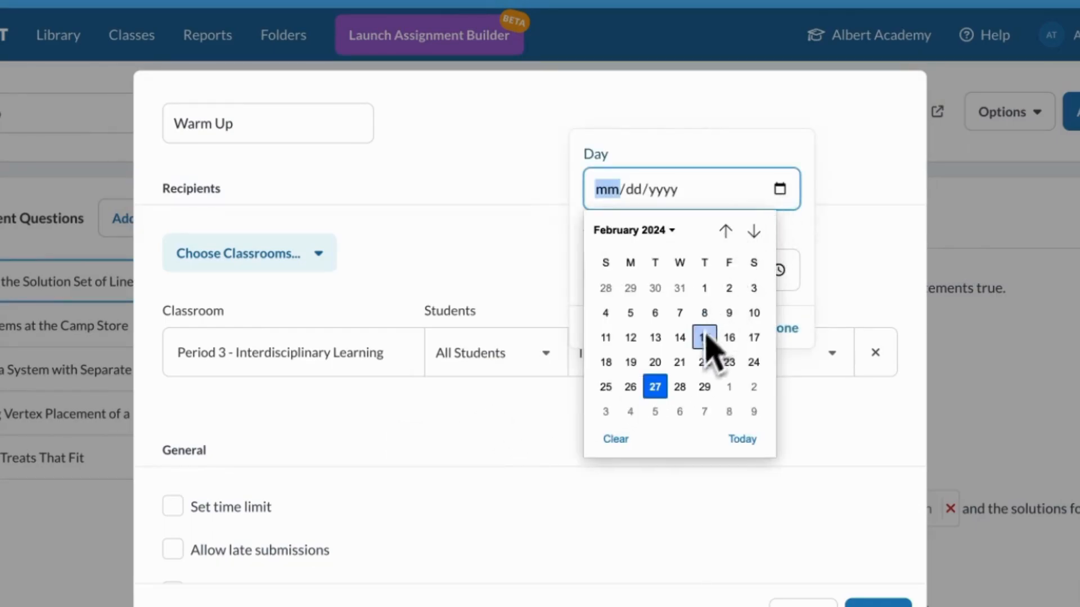
{"action": "left_click", "coordinate": [679, 386]}
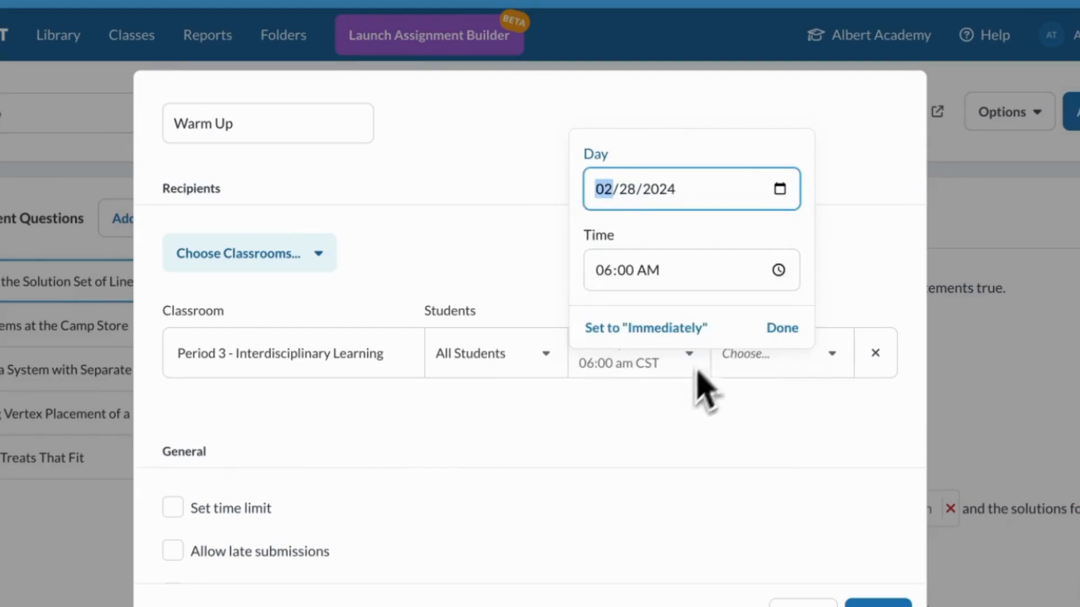
{"action": "left_click", "coordinate": [688, 270]}
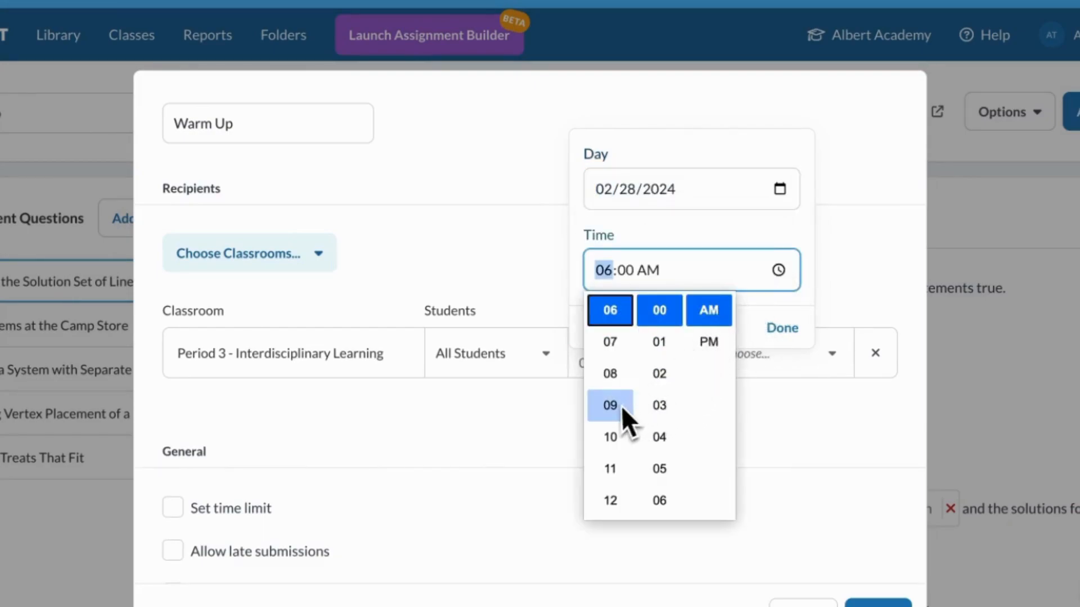
{"action": "left_click", "coordinate": [608, 405]}
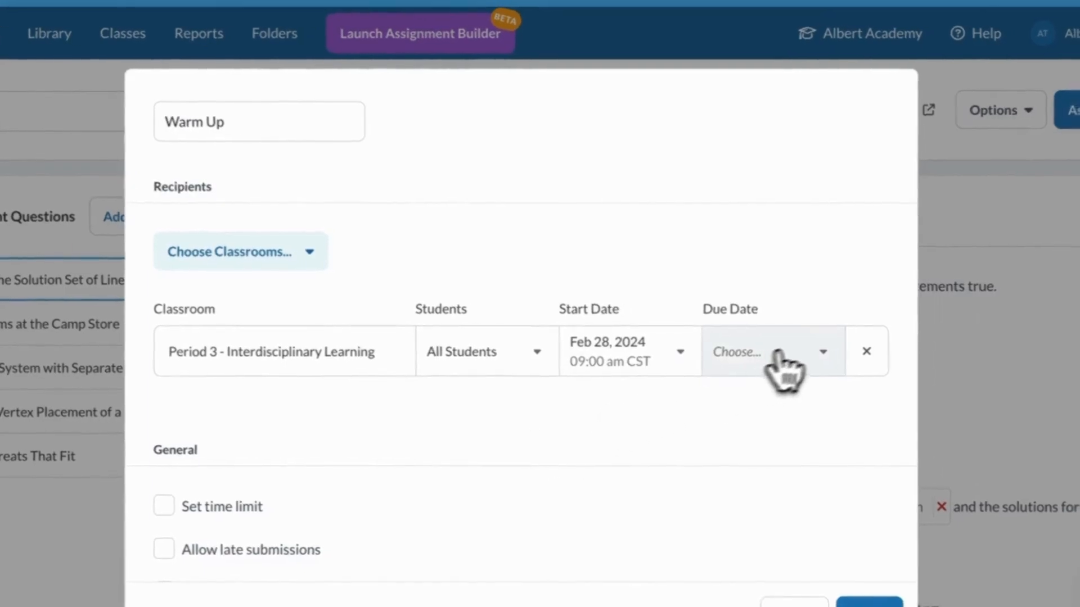
{"action": "left_click", "coordinate": [772, 352]}
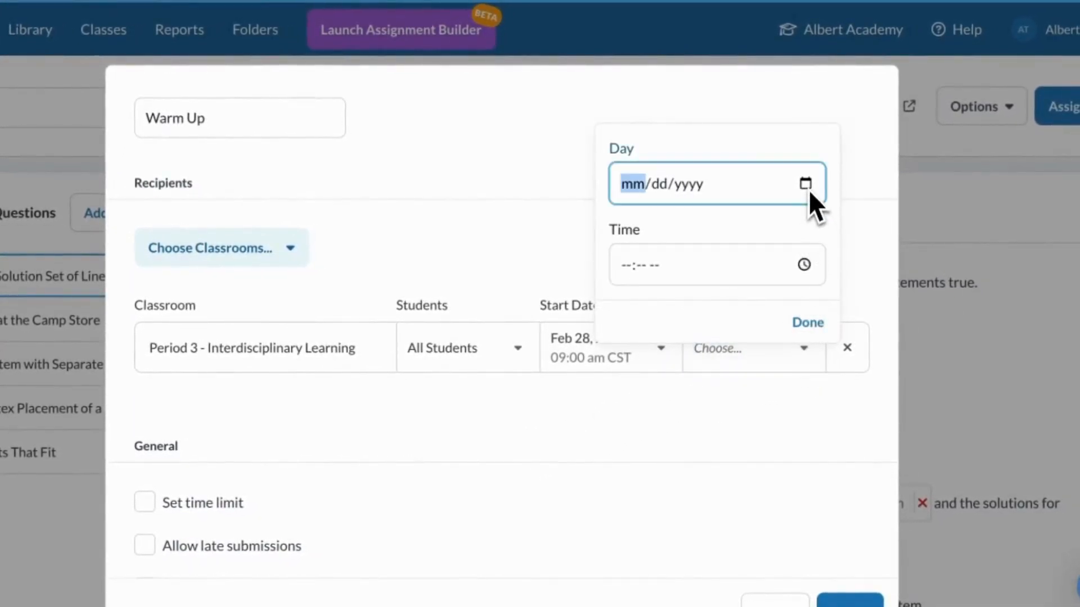
{"action": "left_click", "coordinate": [803, 184]}
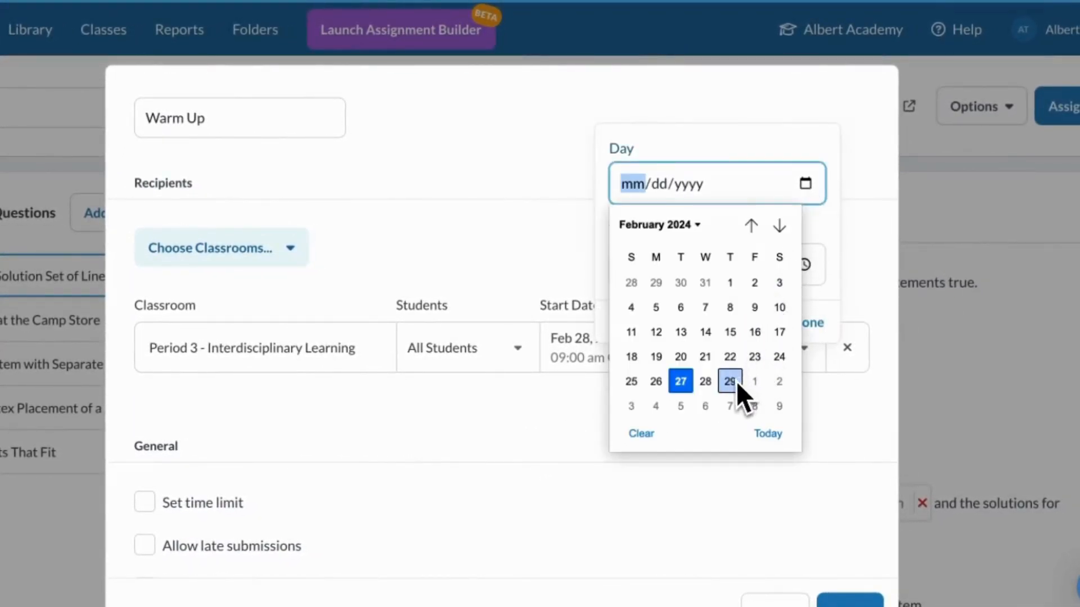
{"action": "left_click", "coordinate": [730, 381]}
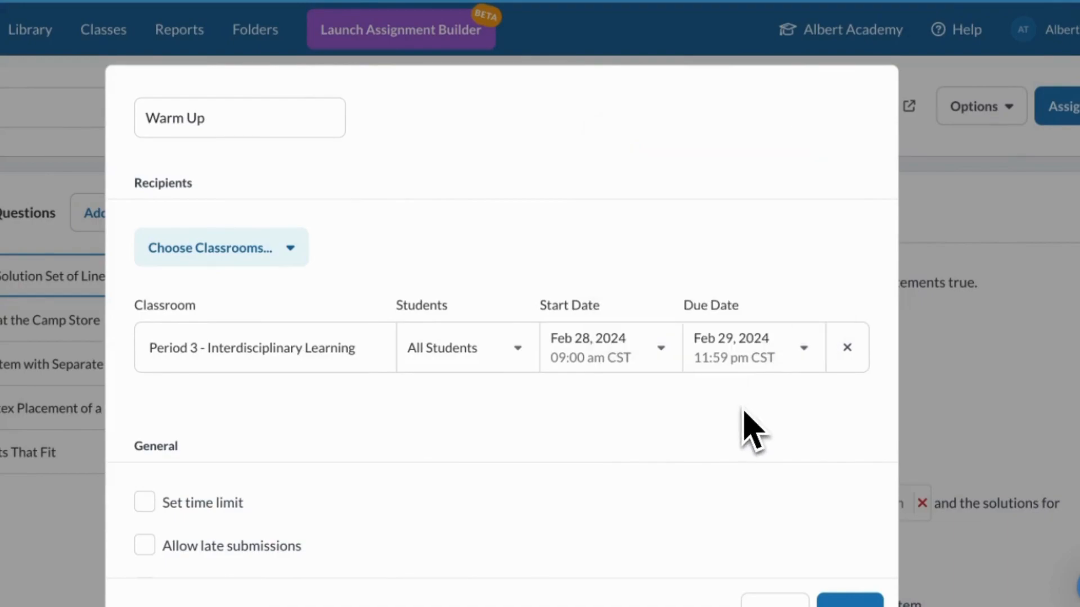
- Set a 15-minute time limit, allow late submissions and randomize question order
{"action": "scroll", "scroll_direction": "down", "scroll_amount": 3}
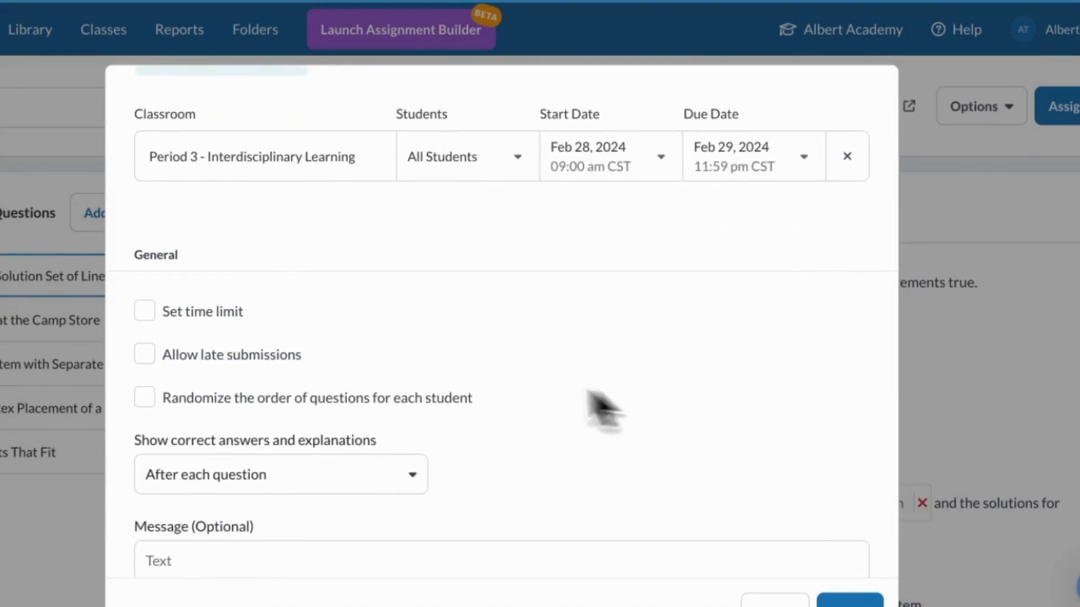
{"action": "left_click", "coordinate": [145, 310]}
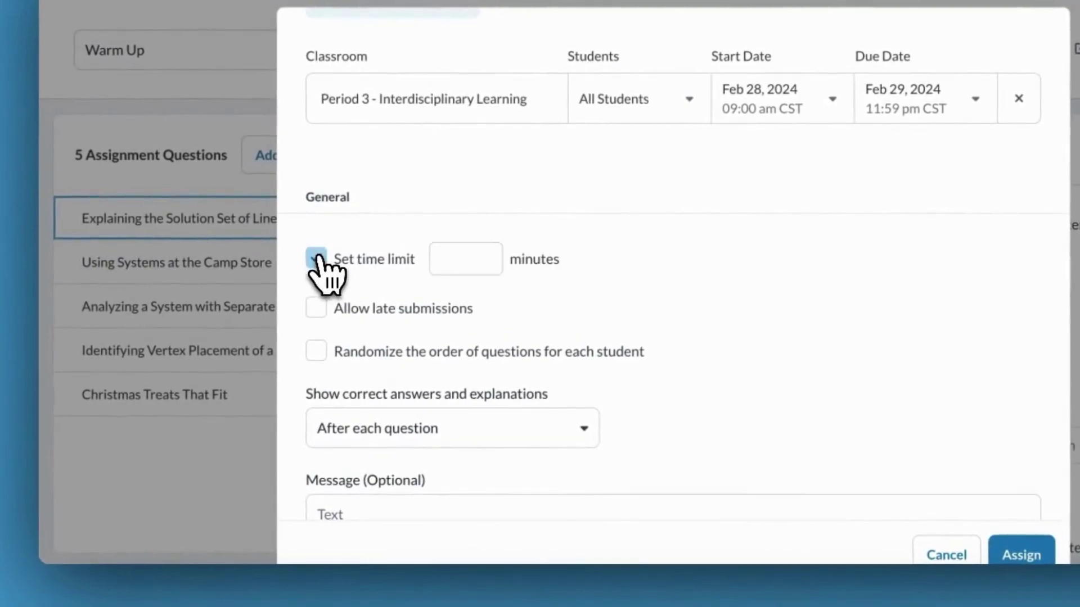
{"action": "left_click", "coordinate": [316, 259]}
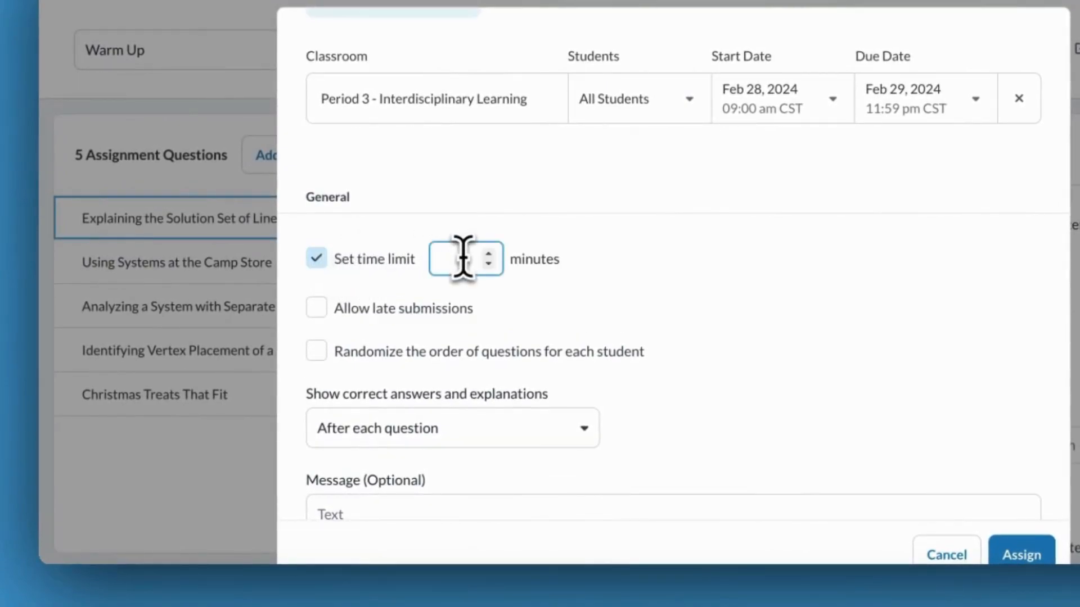
{"action": "type", "text": "15"}
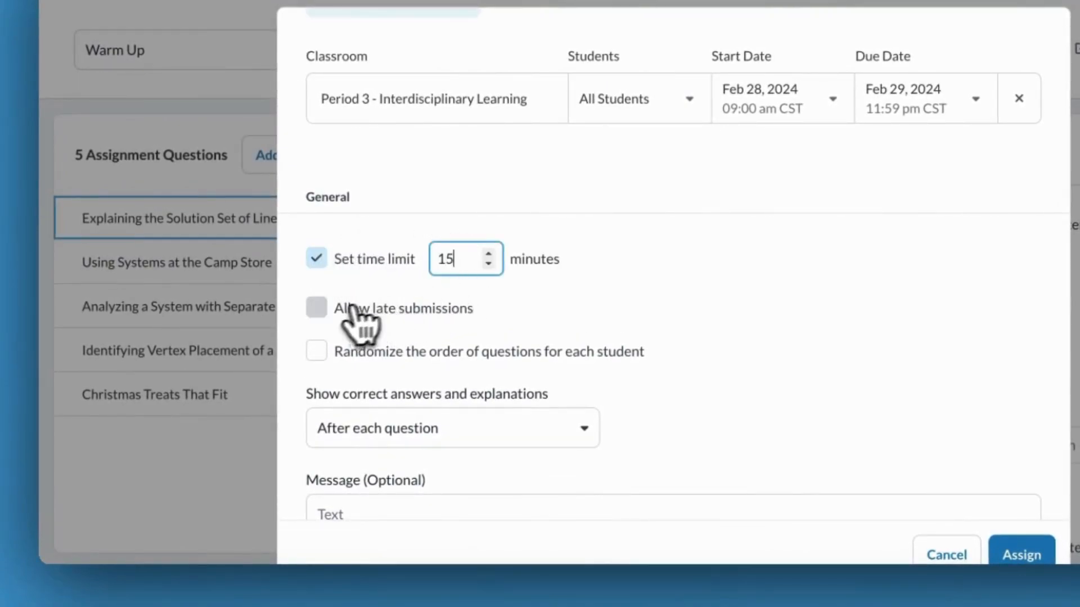
{"action": "left_click", "coordinate": [316, 308]}
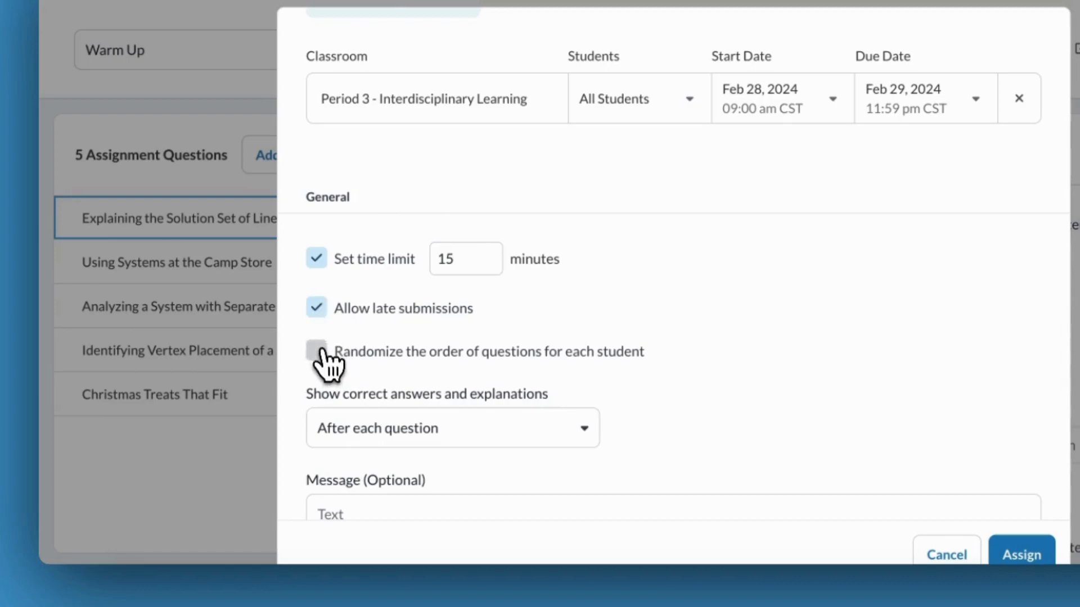
{"action": "left_click", "coordinate": [316, 351]}
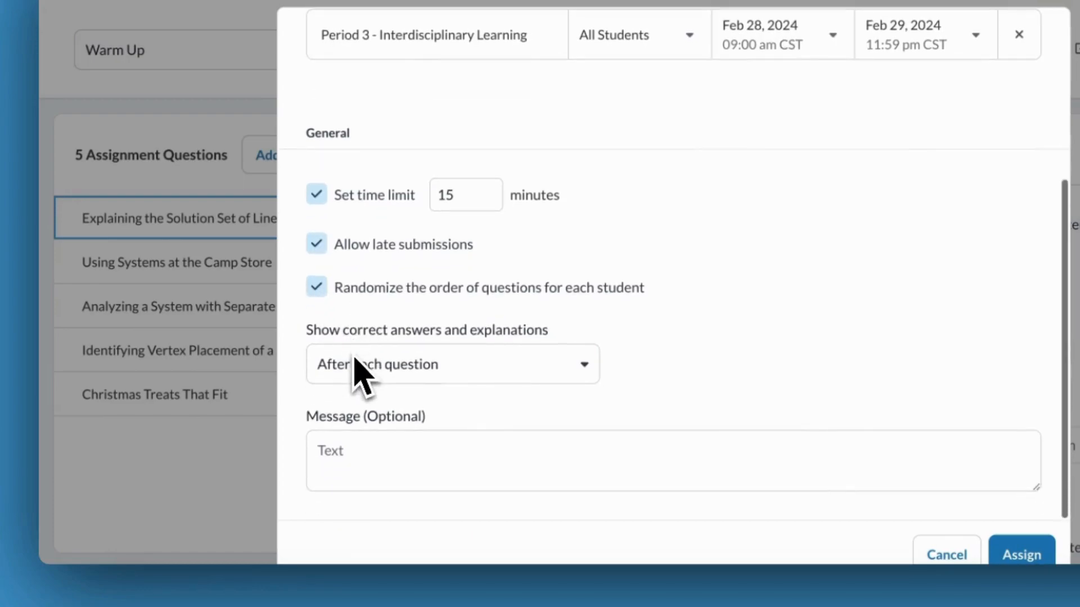
{"action": "left_click", "coordinate": [451, 364]}
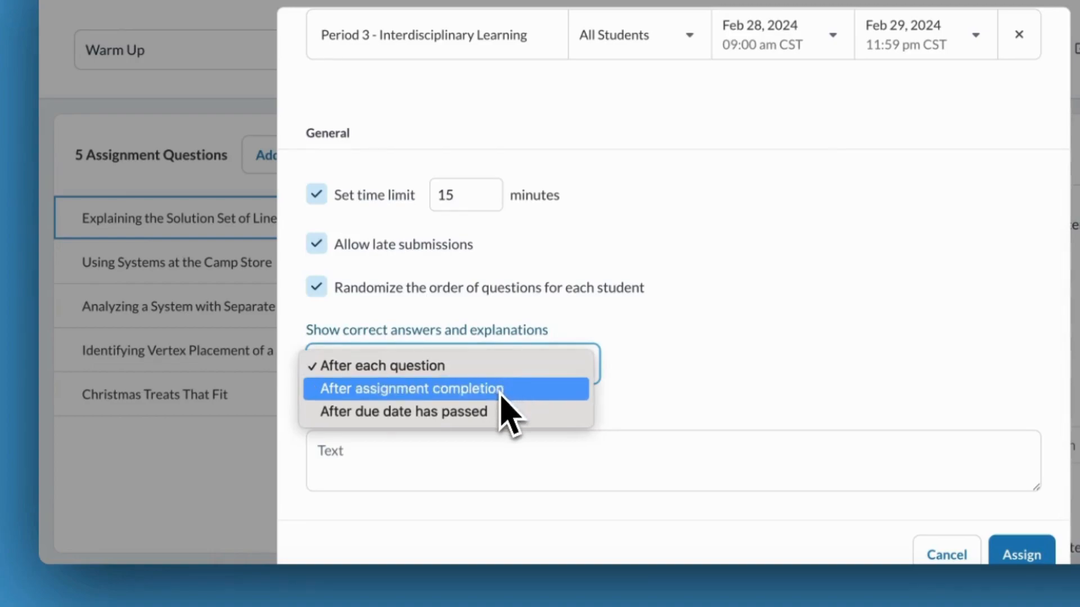
{"action": "mouse_move", "coordinate": [512, 434]}
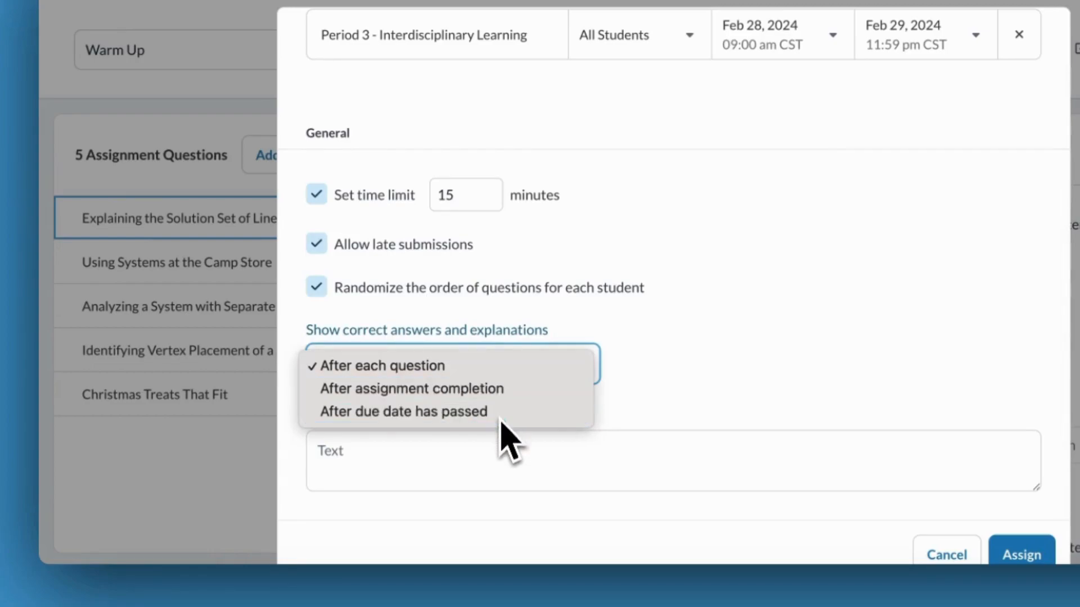
- Add a 'Good Luck' message to students and assign the Warm Up, reaching the success page
{"action": "left_click", "coordinate": [382, 366]}
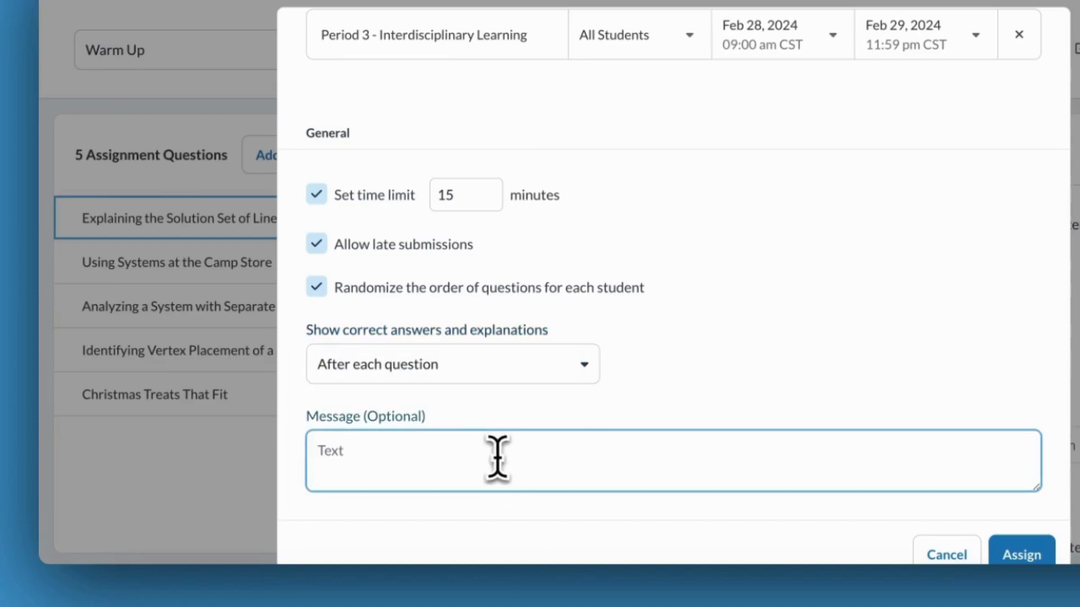
{"action": "type", "text": "Good Lu"}
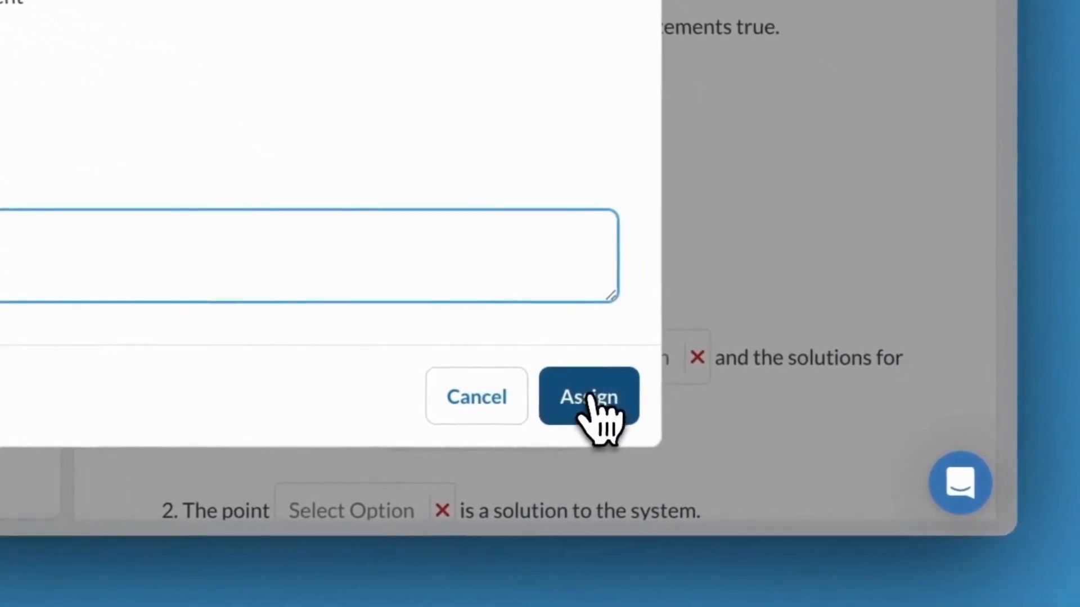
{"action": "left_click", "coordinate": [588, 397]}
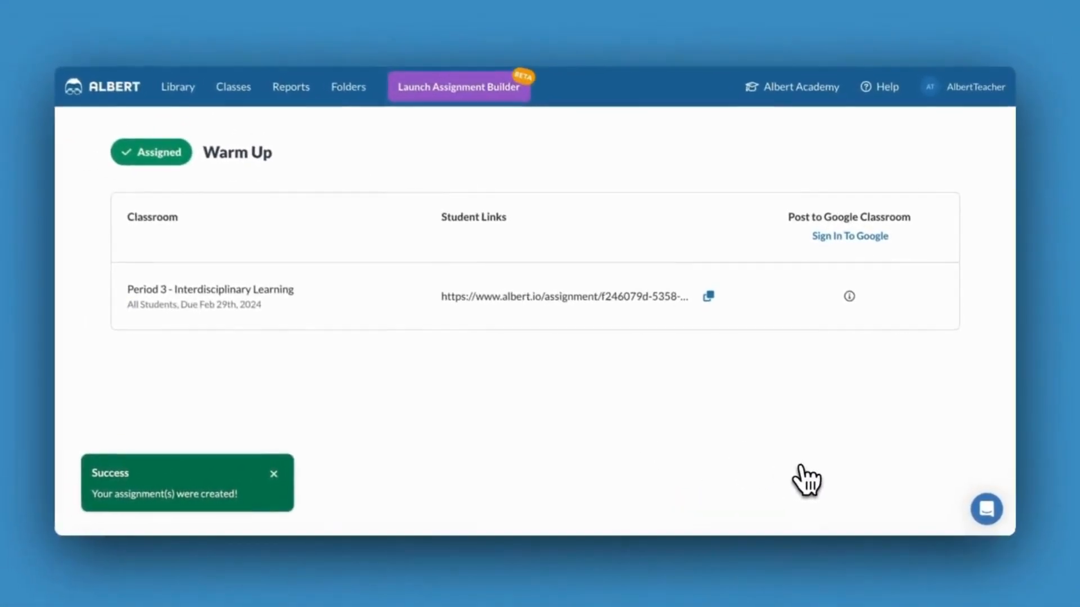